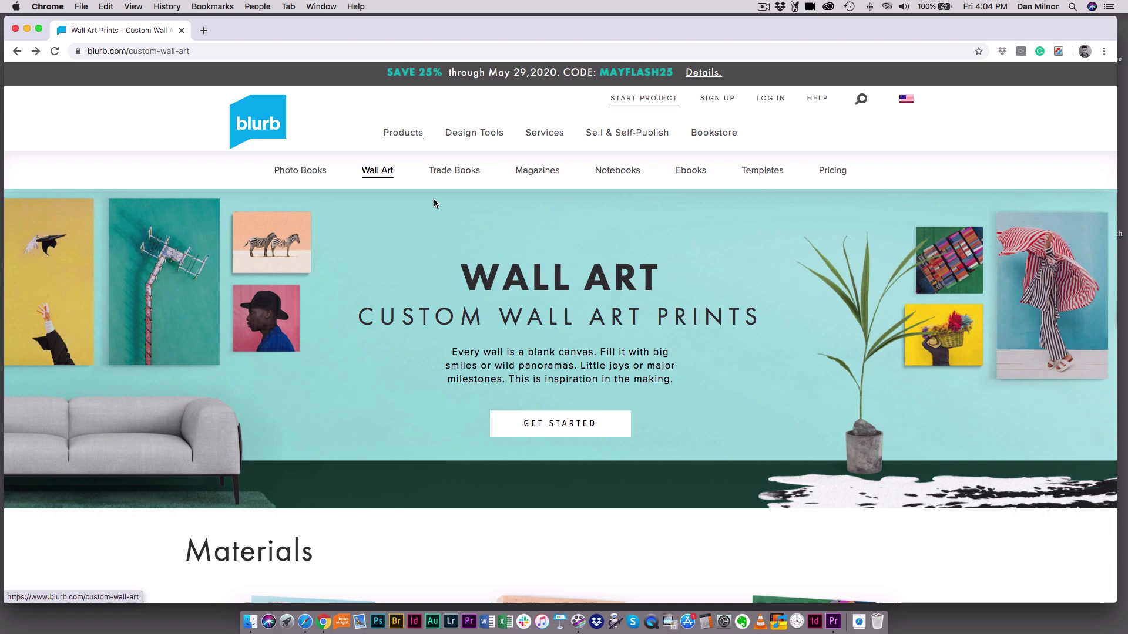
{"action": "mouse_move", "coordinate": [578, 417]}
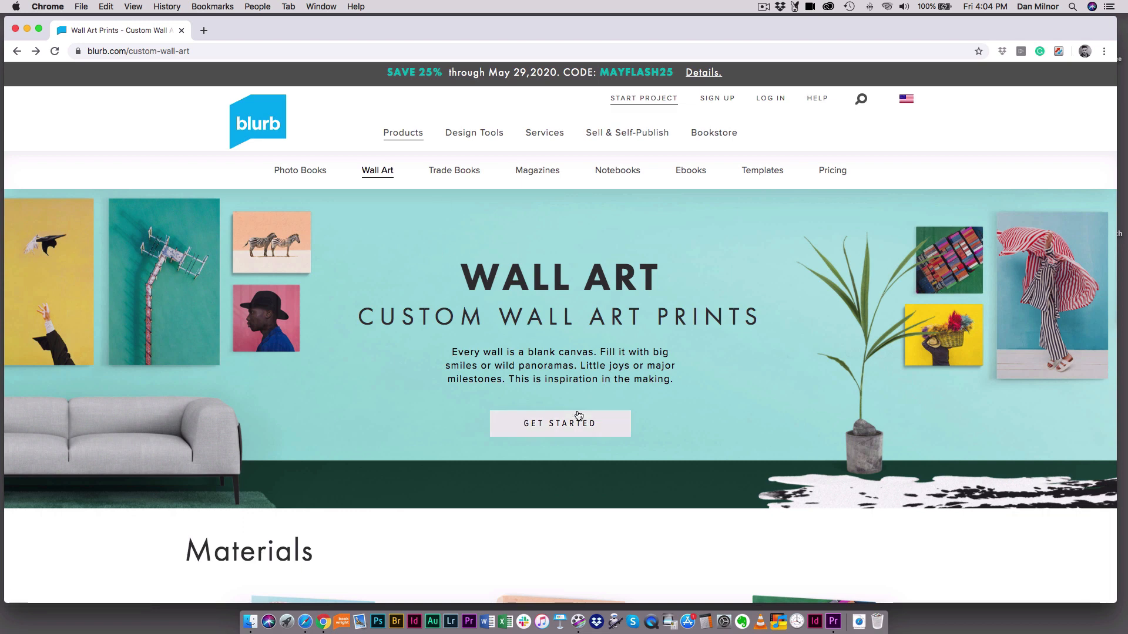
Step: Start a custom wall art print from the Blurb Wall Art page
{"action": "left_click", "coordinate": [561, 422]}
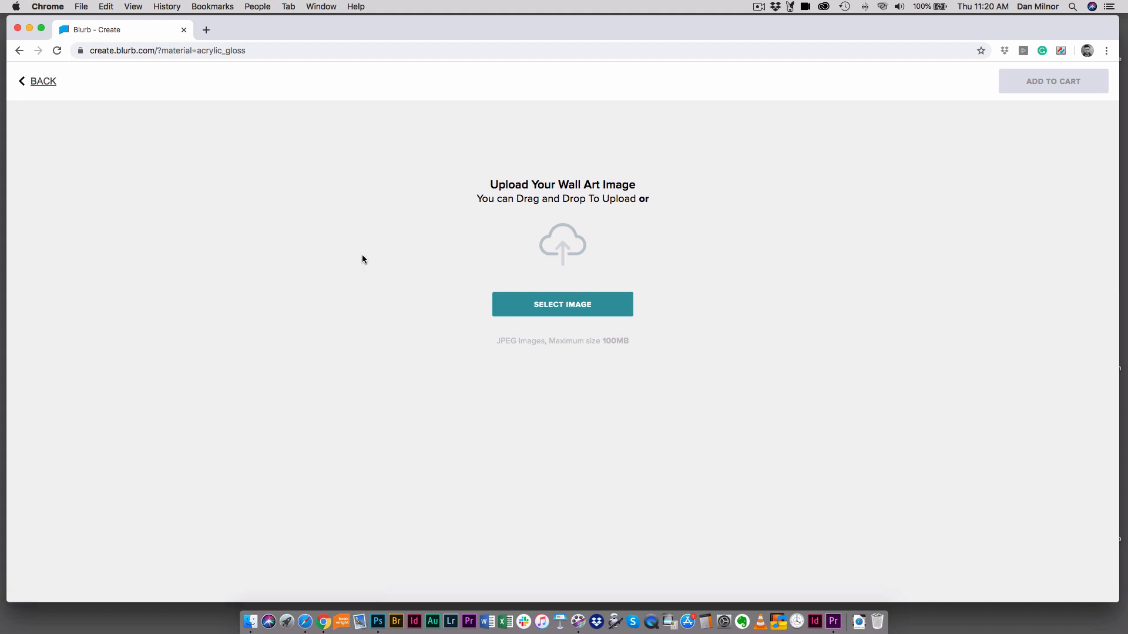
{"action": "mouse_move", "coordinate": [693, 402]}
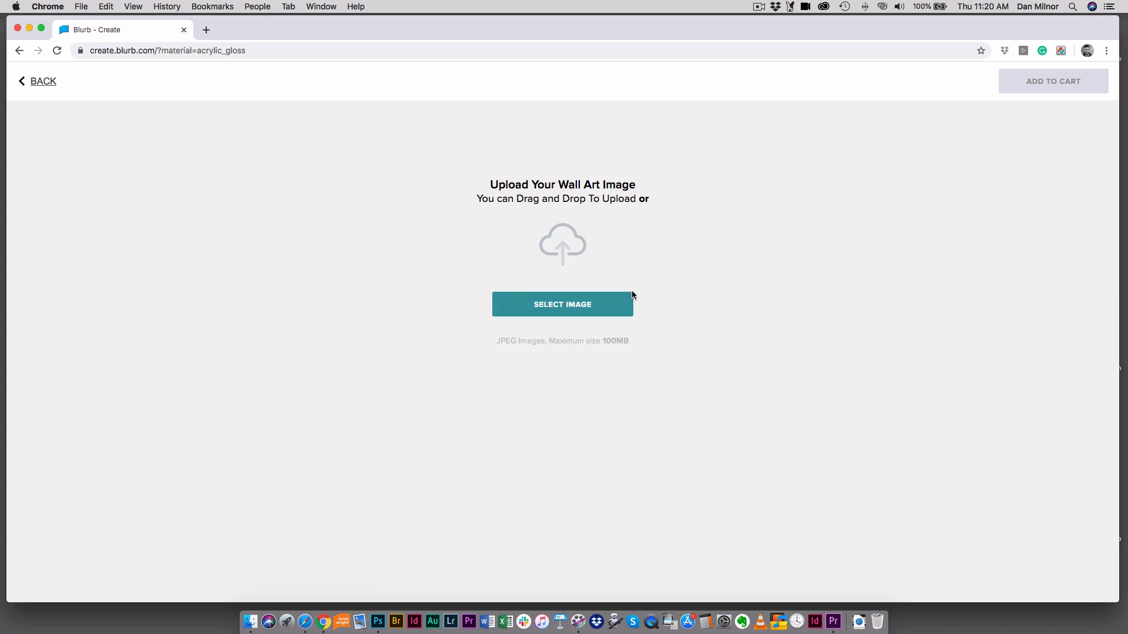
Step: Choose Artwork_Small_.jpg (265×360) from the Desktop in the file picker
{"action": "left_click", "coordinate": [561, 304]}
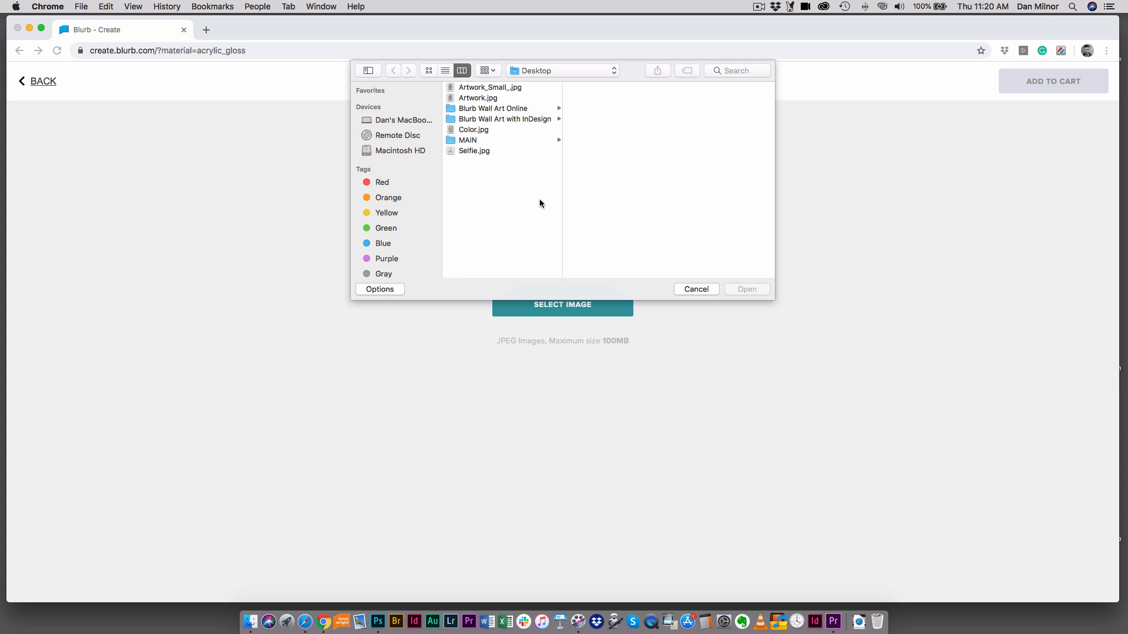
{"action": "mouse_move", "coordinate": [515, 140]}
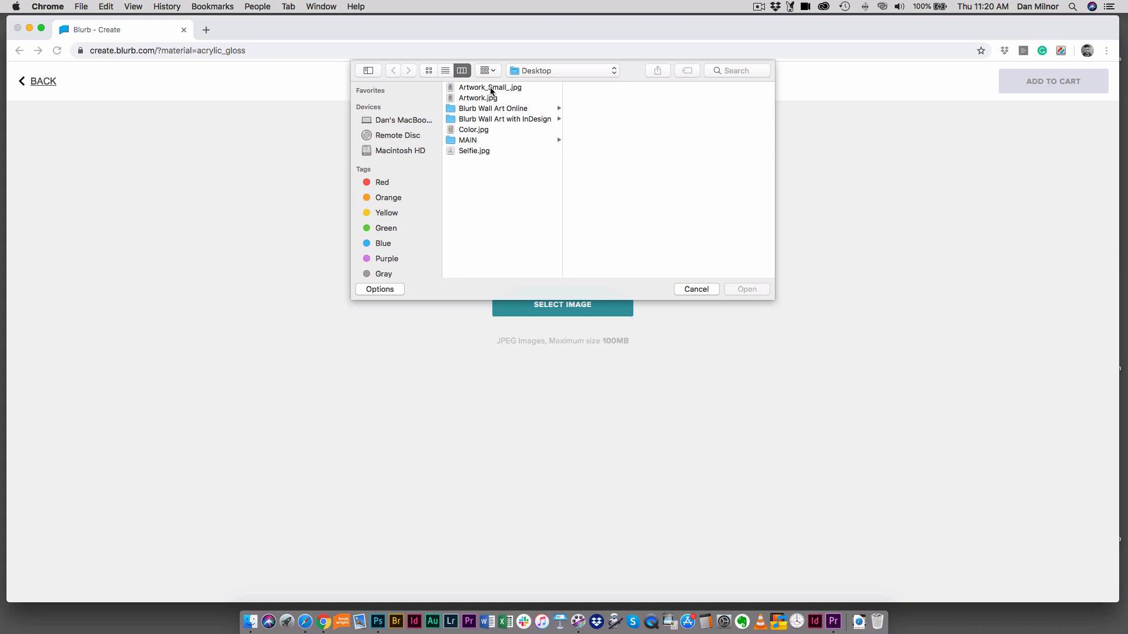
{"action": "mouse_move", "coordinate": [490, 92]}
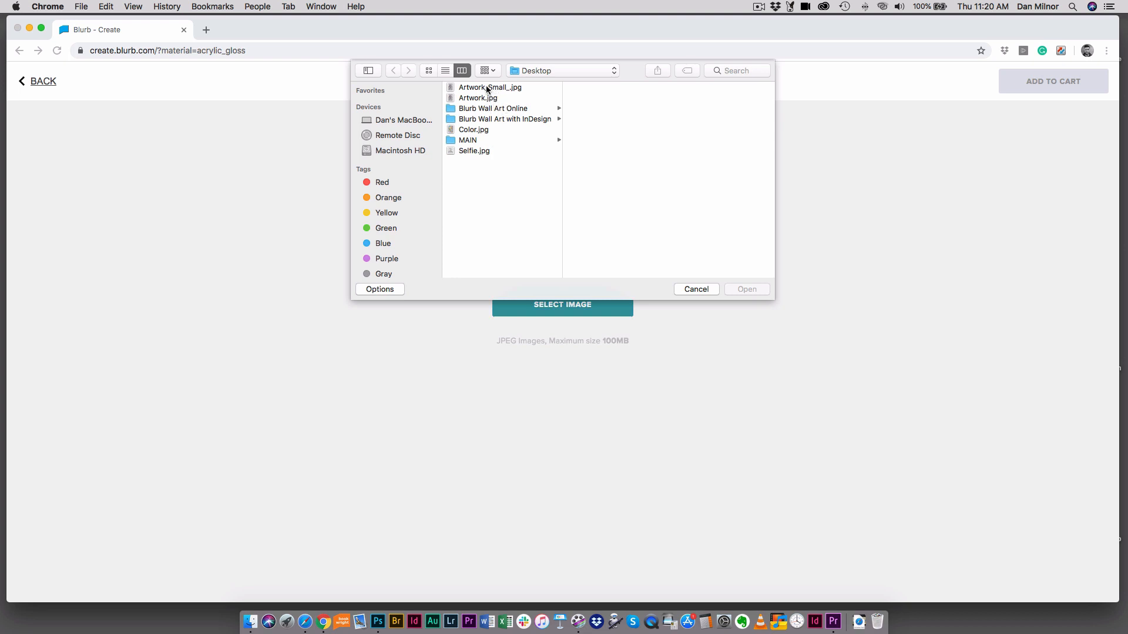
{"action": "left_click", "coordinate": [478, 98]}
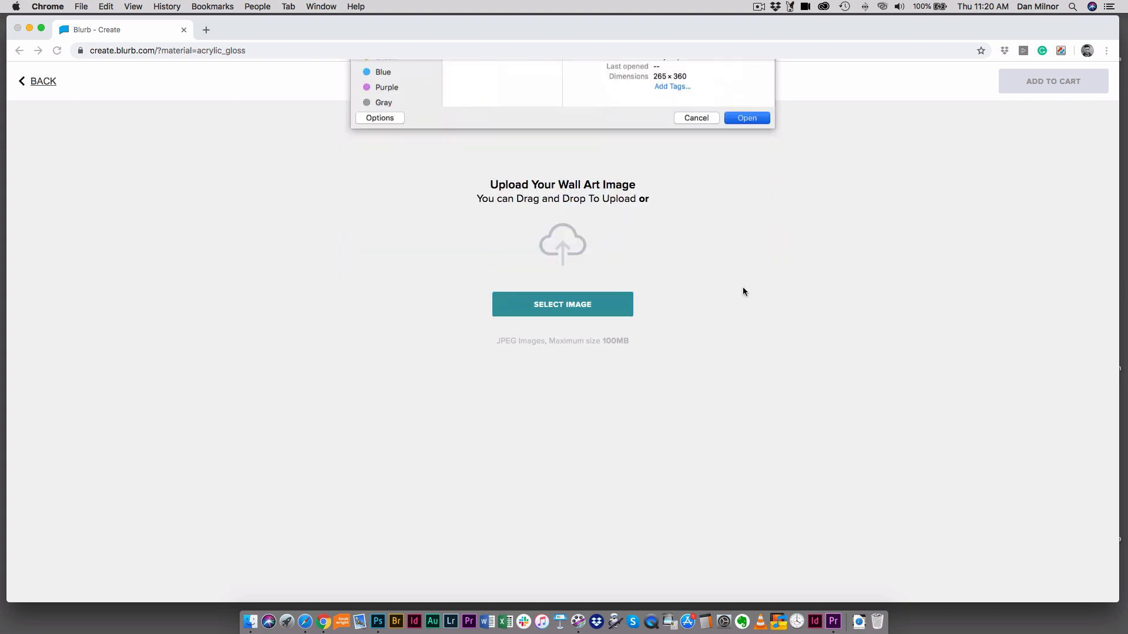
Step: Upload the artwork as an Acrylic 8x10 Portrait and show its image options despite the low-resolution warning
{"action": "left_click", "coordinate": [746, 117]}
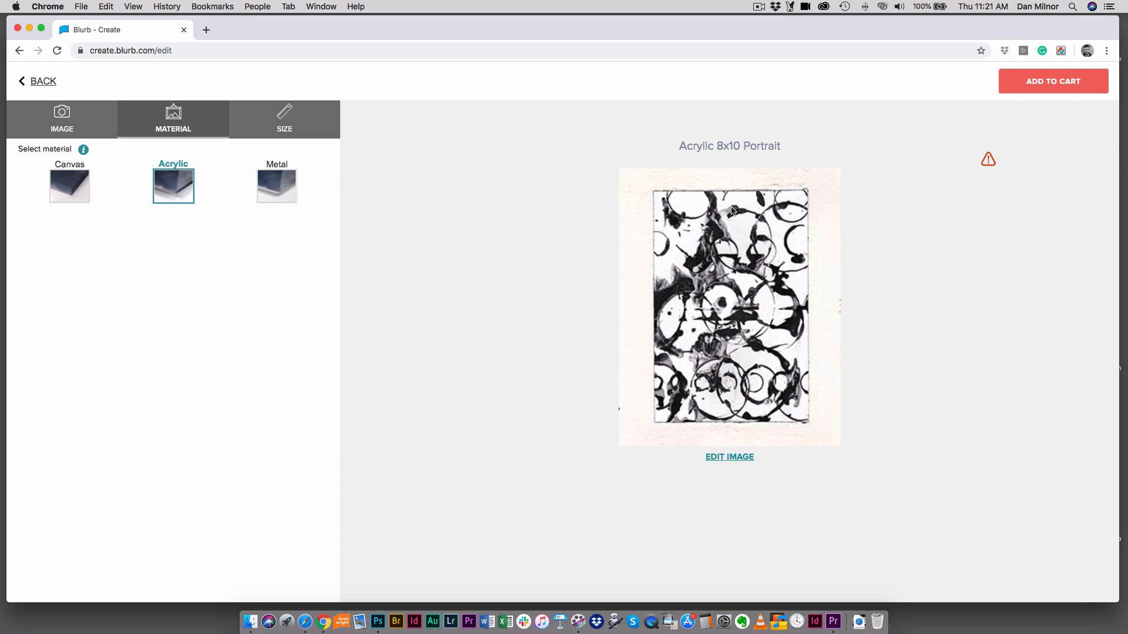
{"action": "mouse_move", "coordinate": [708, 159]}
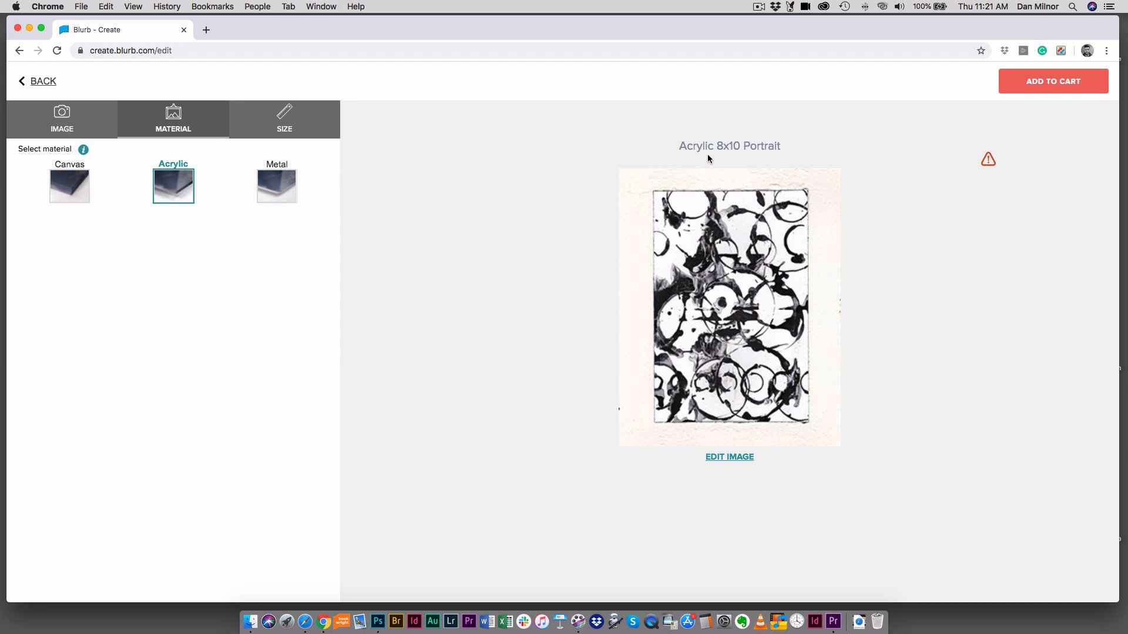
{"action": "mouse_move", "coordinate": [681, 166]}
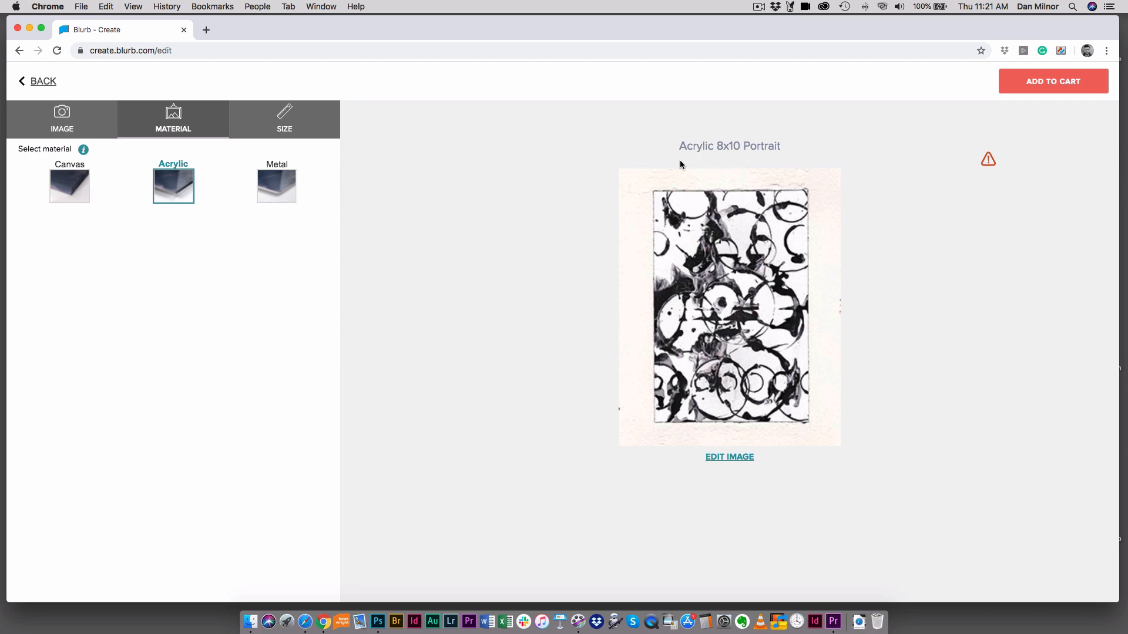
{"action": "mouse_move", "coordinate": [698, 289]}
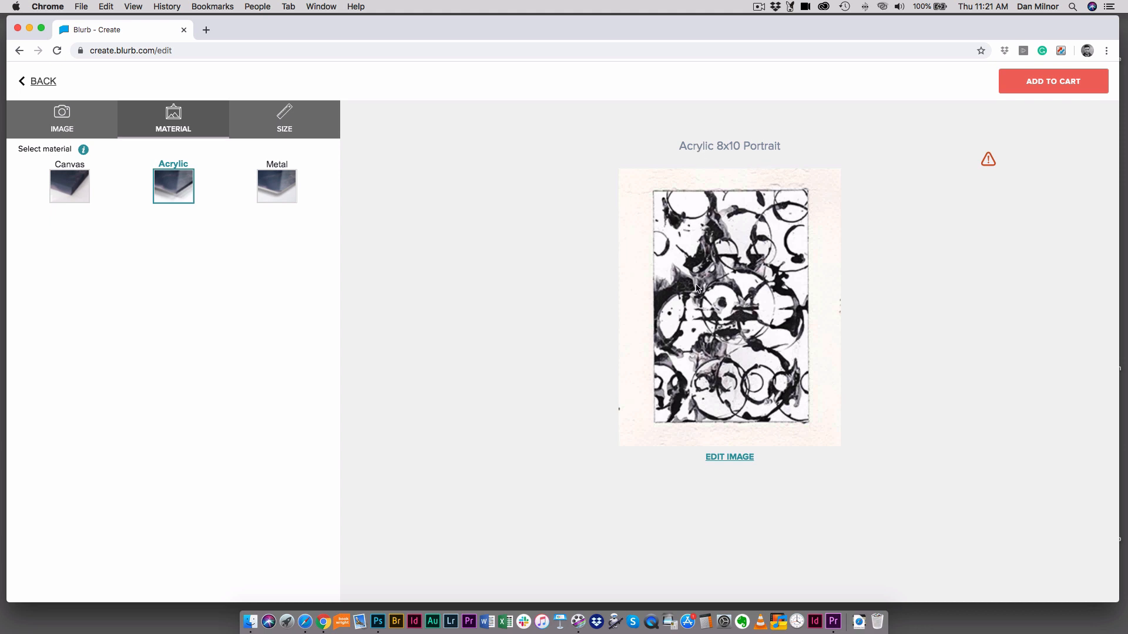
{"action": "mouse_move", "coordinate": [828, 305]}
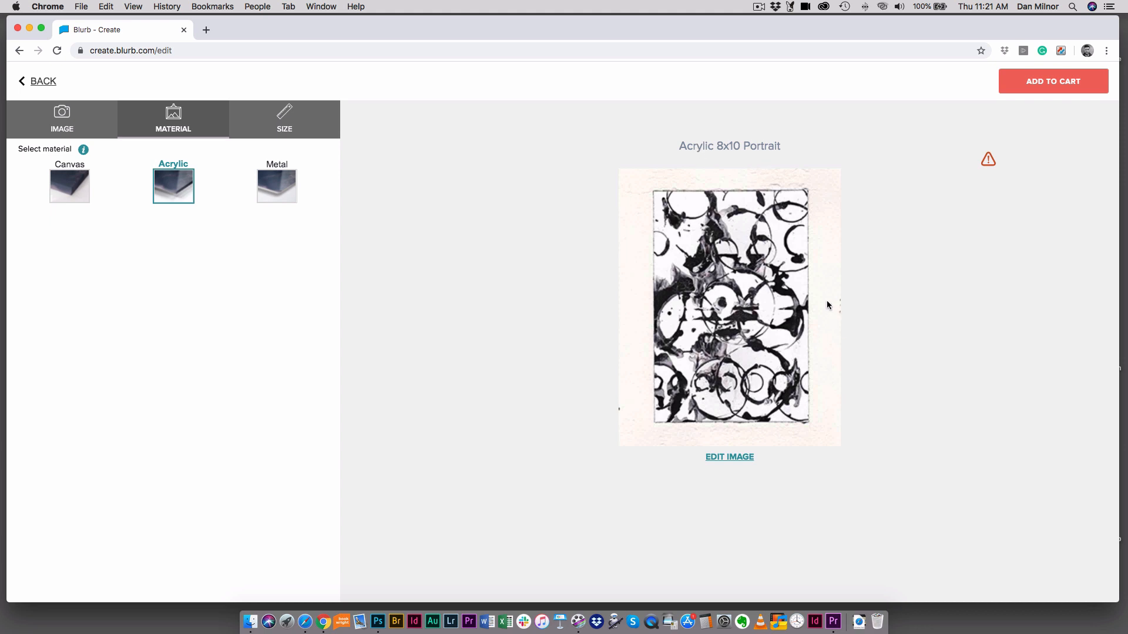
{"action": "mouse_move", "coordinate": [809, 339]}
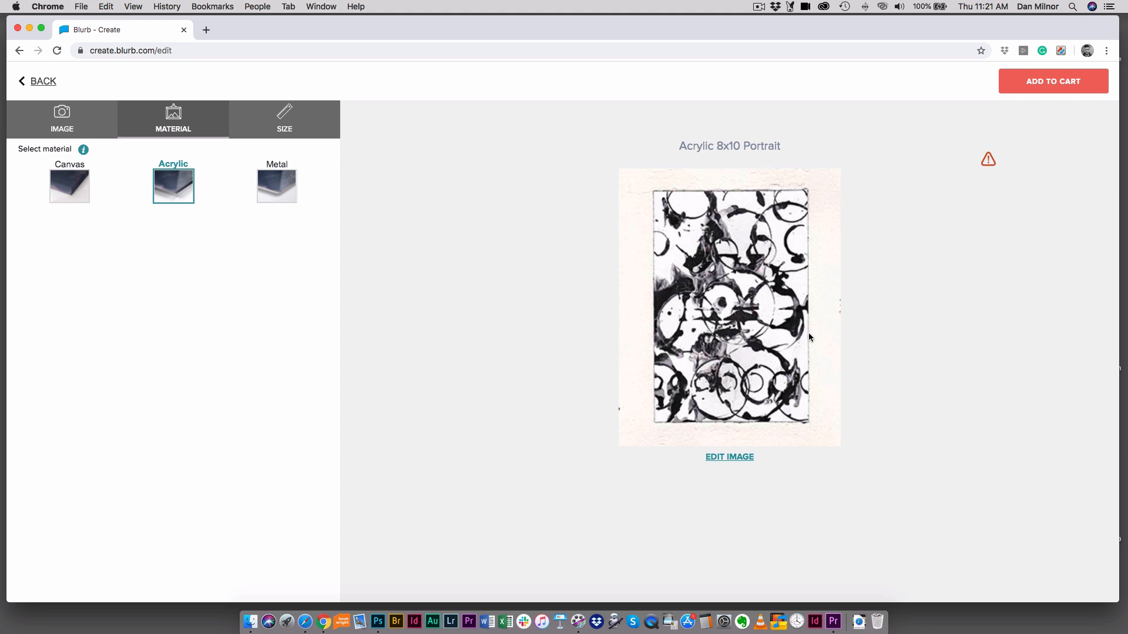
{"action": "mouse_move", "coordinate": [770, 173]}
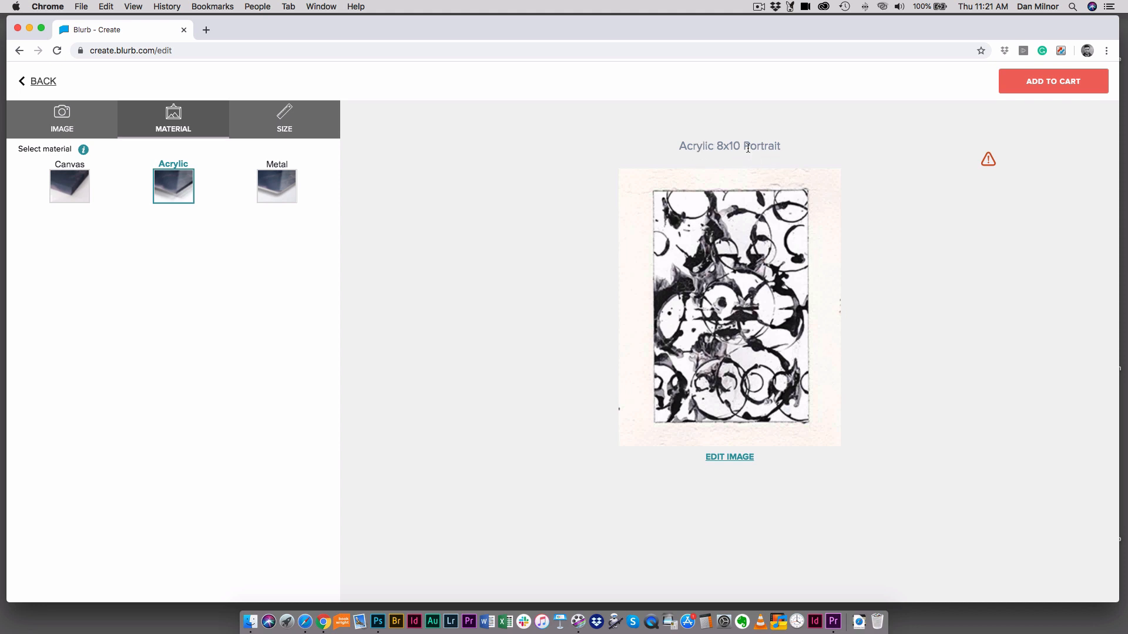
{"action": "mouse_move", "coordinate": [963, 129]}
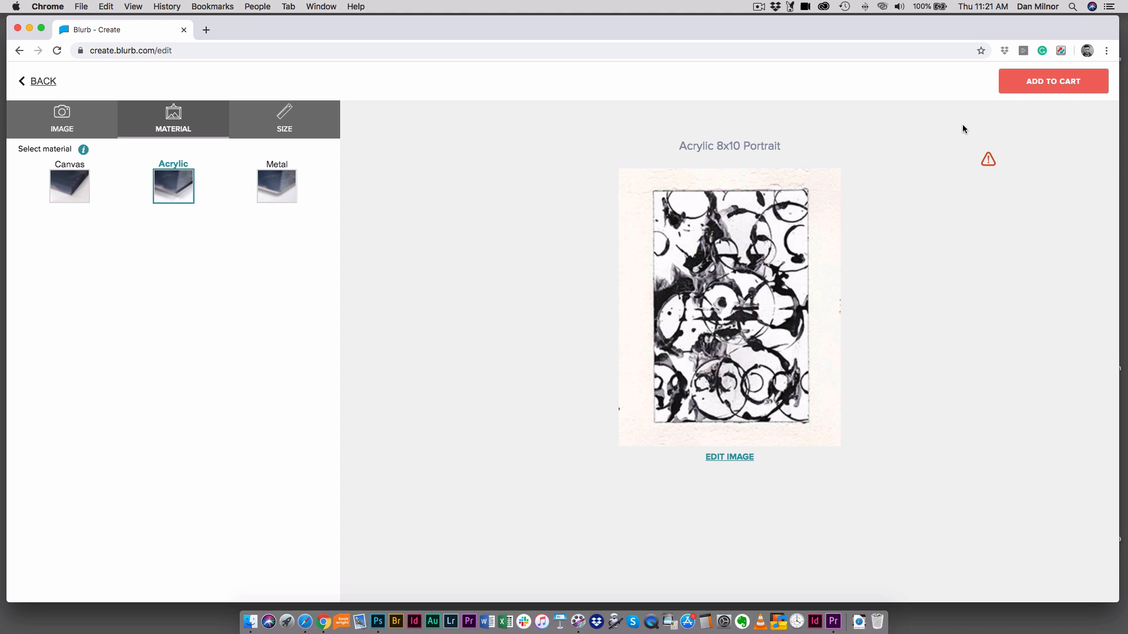
{"action": "mouse_move", "coordinate": [989, 164]}
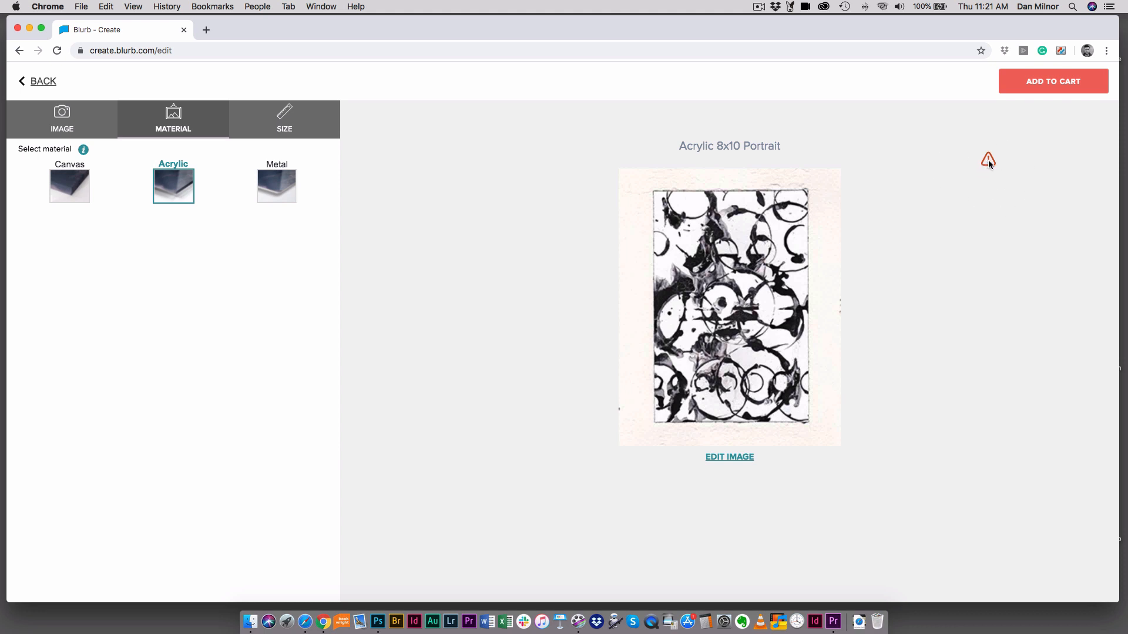
{"action": "mouse_move", "coordinate": [988, 159]}
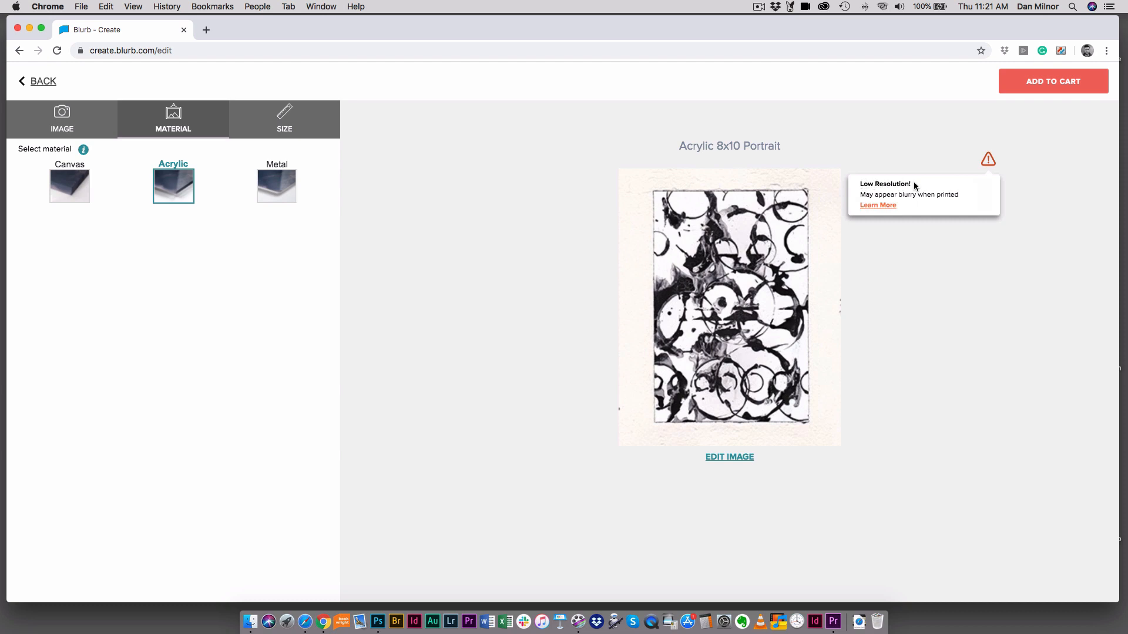
{"action": "mouse_move", "coordinate": [871, 198]}
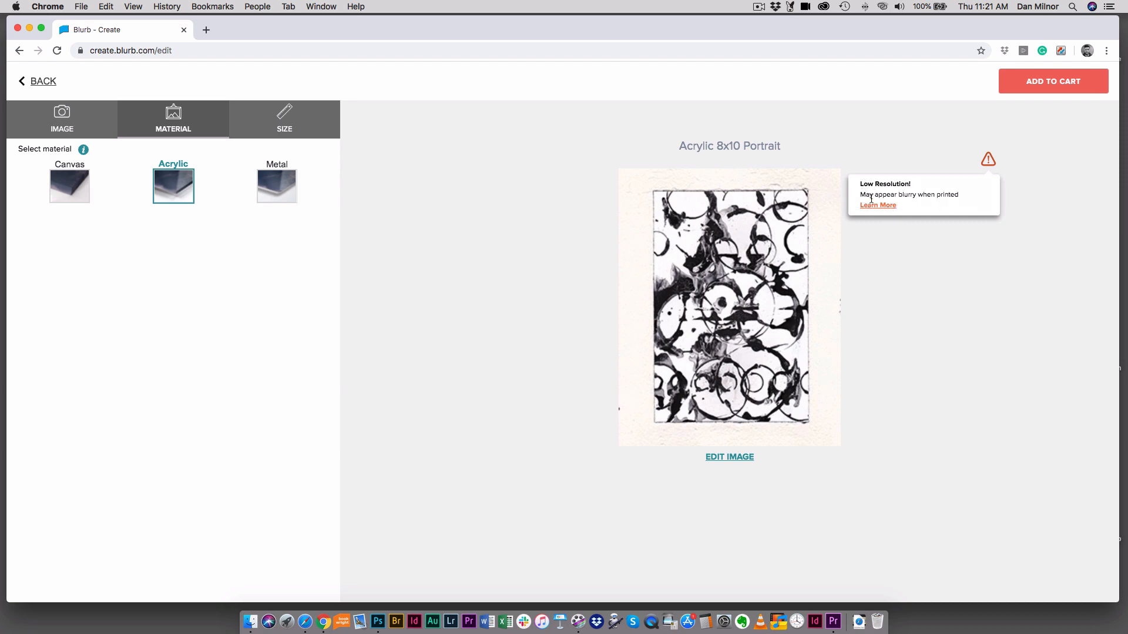
{"action": "mouse_move", "coordinate": [939, 219]}
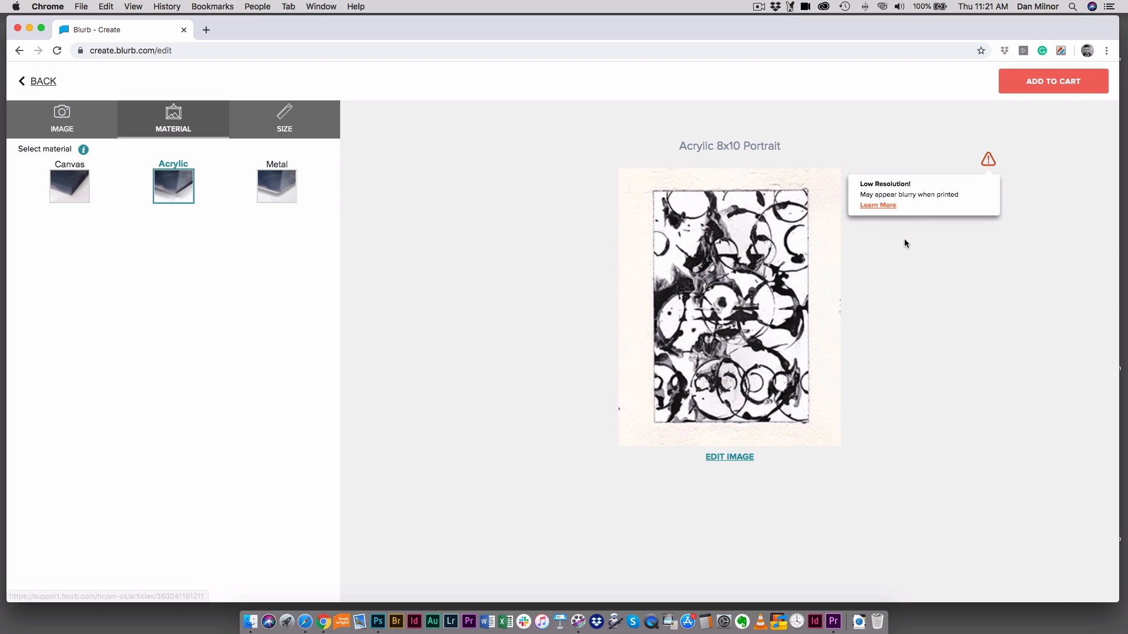
{"action": "mouse_move", "coordinate": [895, 245]}
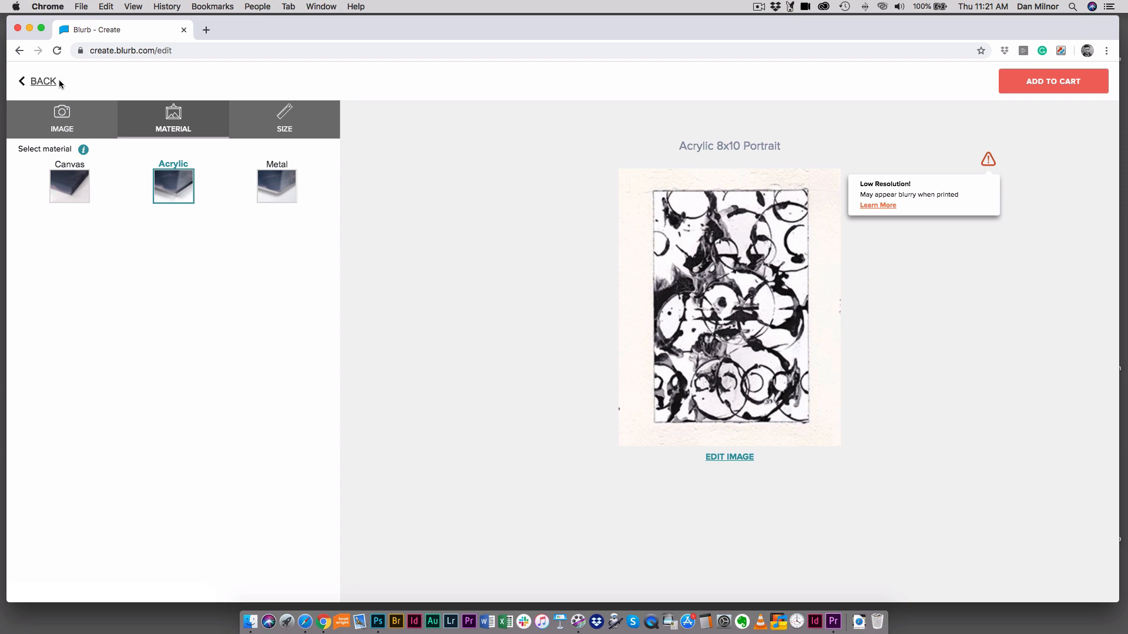
{"action": "mouse_move", "coordinate": [104, 74]}
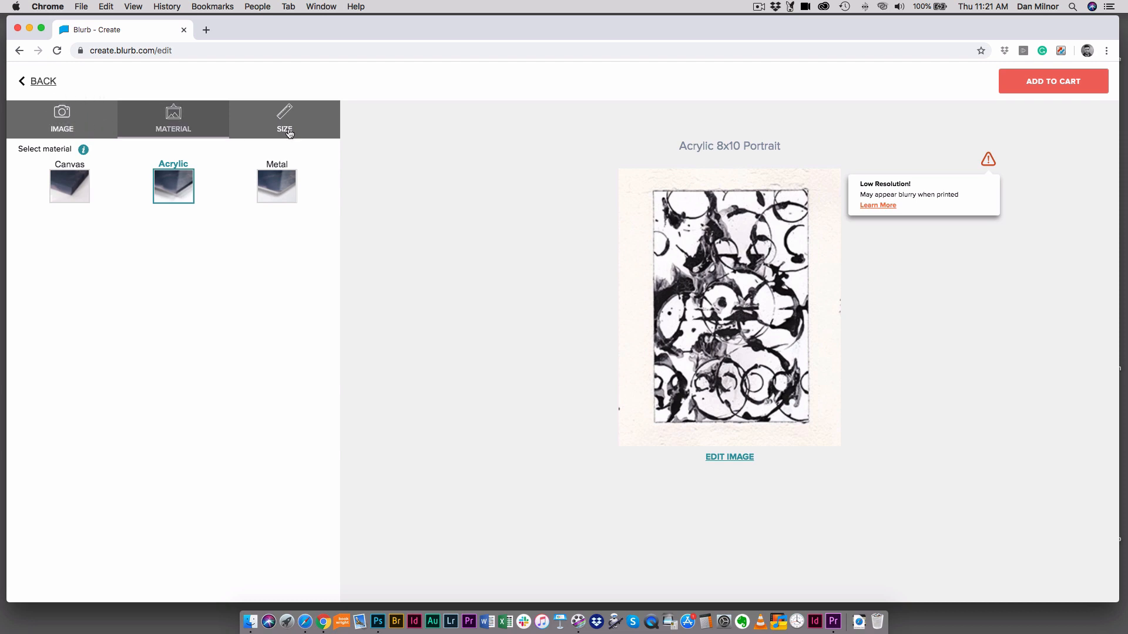
{"action": "left_click", "coordinate": [62, 119]}
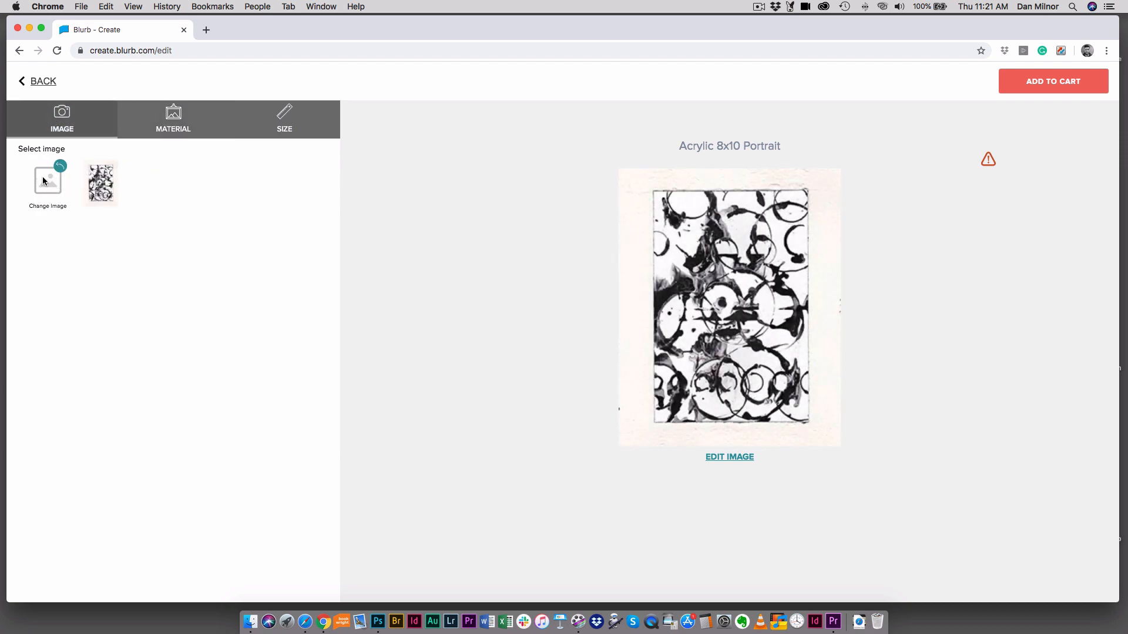
{"action": "left_click", "coordinate": [47, 181]}
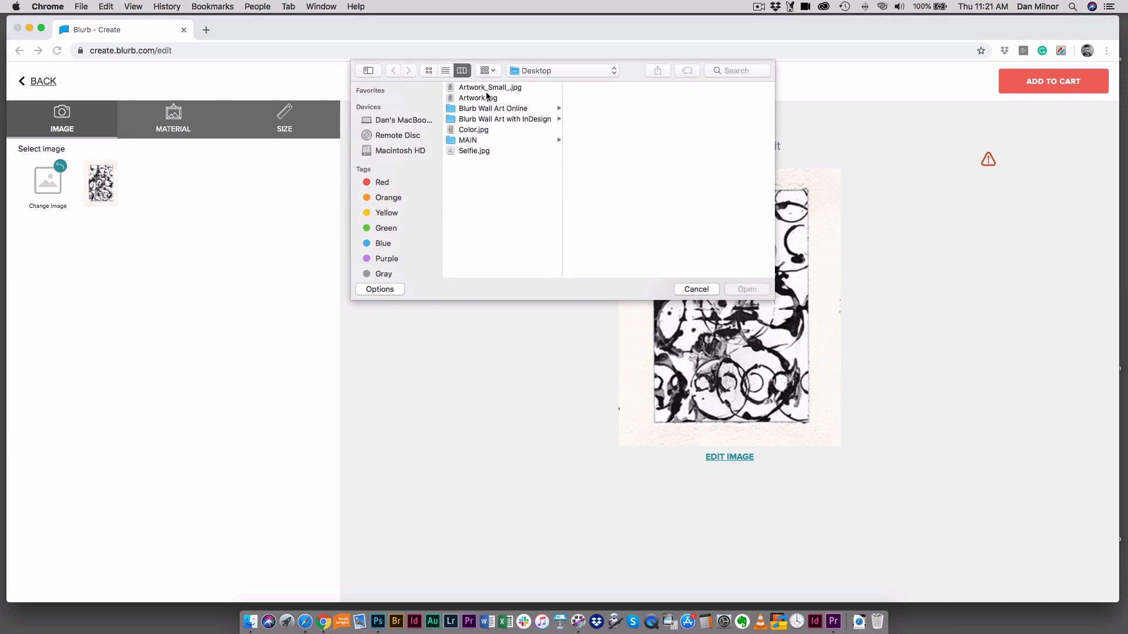
{"action": "left_click", "coordinate": [477, 97]}
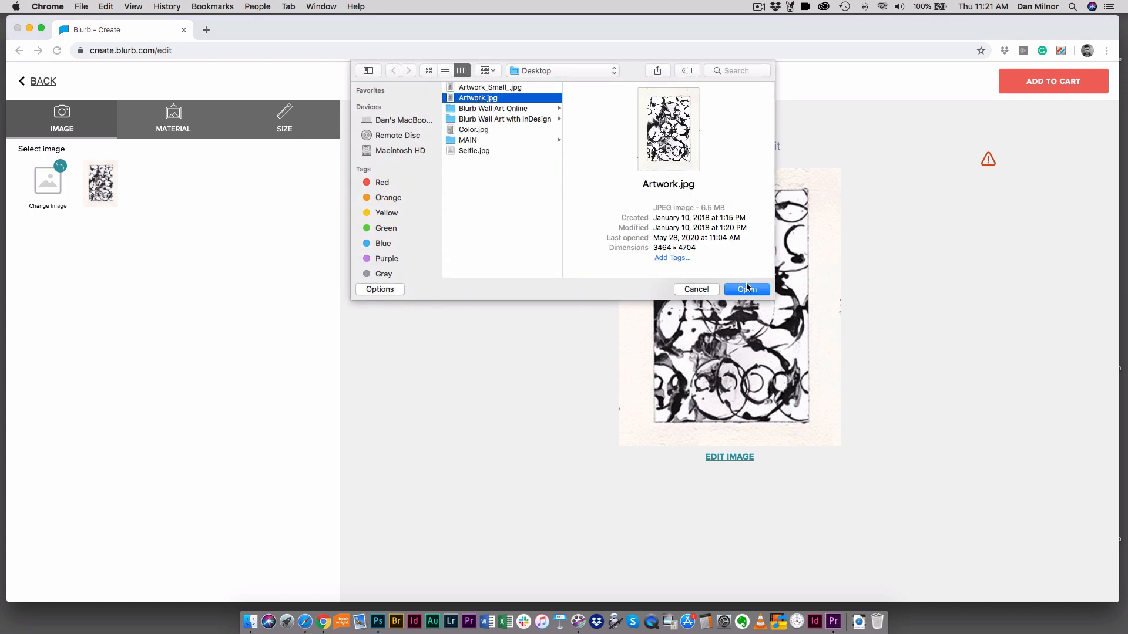
{"action": "left_click", "coordinate": [746, 289]}
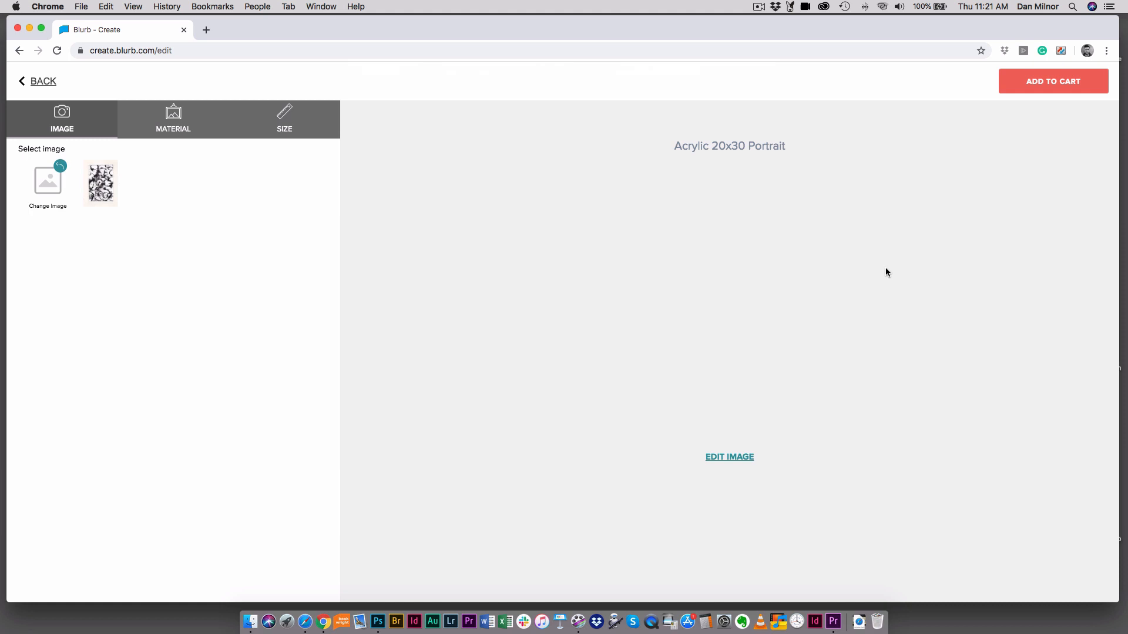
{"action": "left_click", "coordinate": [101, 183]}
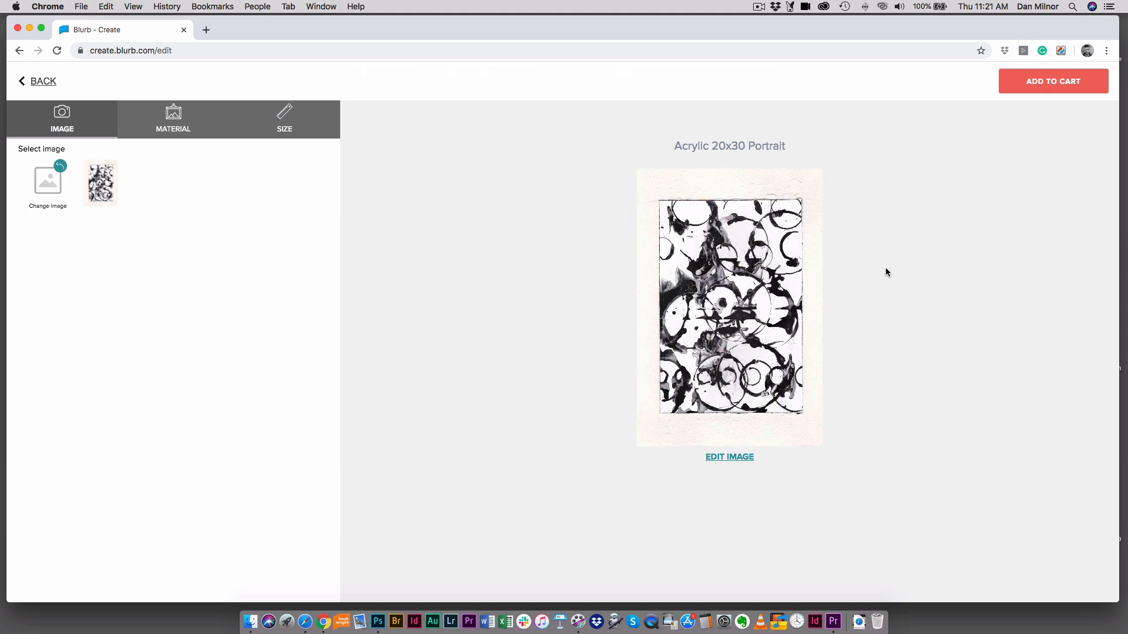
{"action": "mouse_move", "coordinate": [698, 390]}
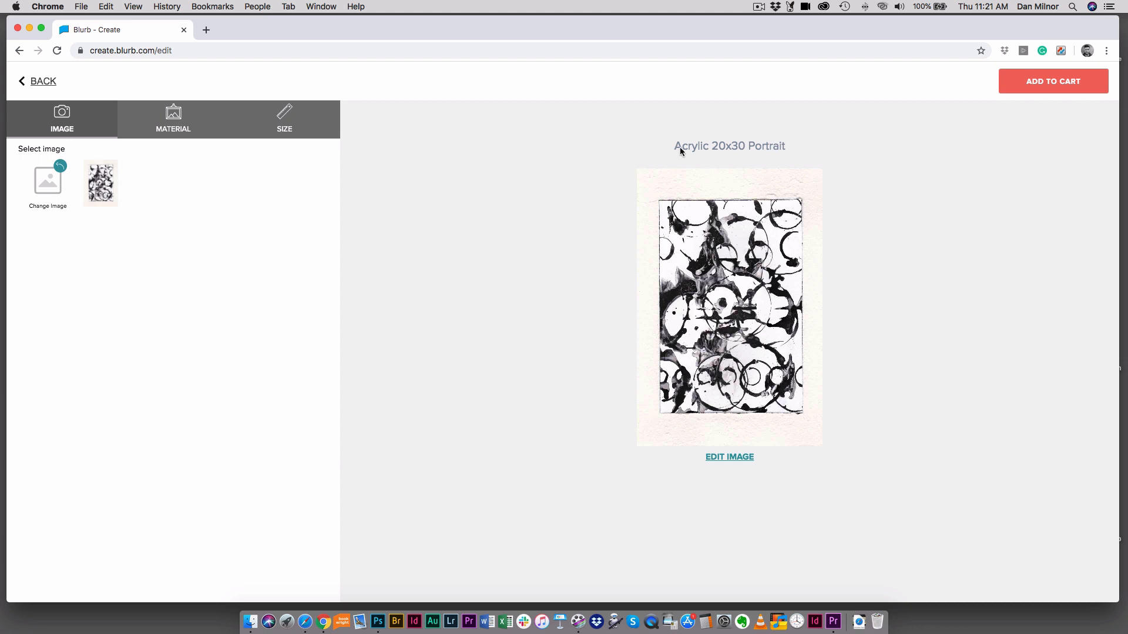
{"action": "mouse_move", "coordinate": [707, 249]}
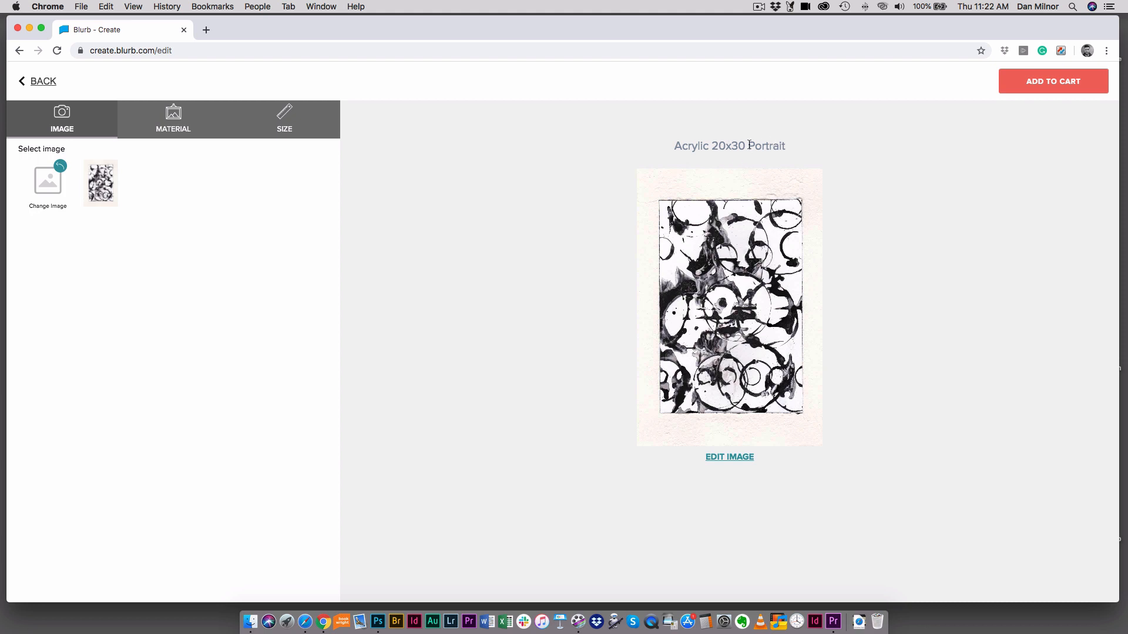
{"action": "mouse_move", "coordinate": [655, 207]}
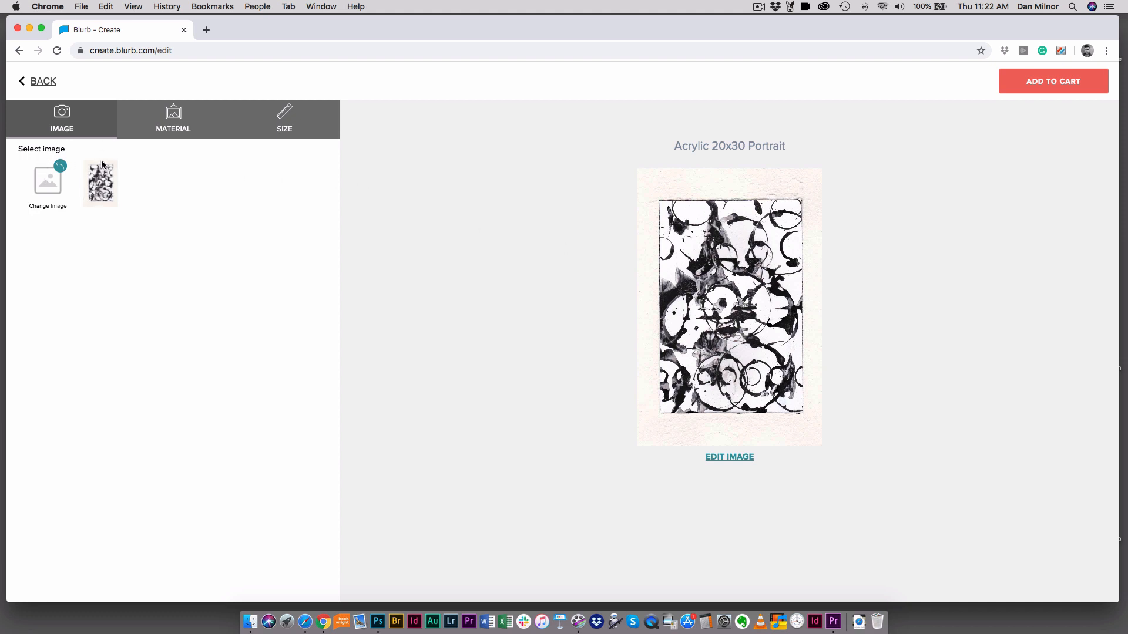
{"action": "mouse_move", "coordinate": [83, 125]}
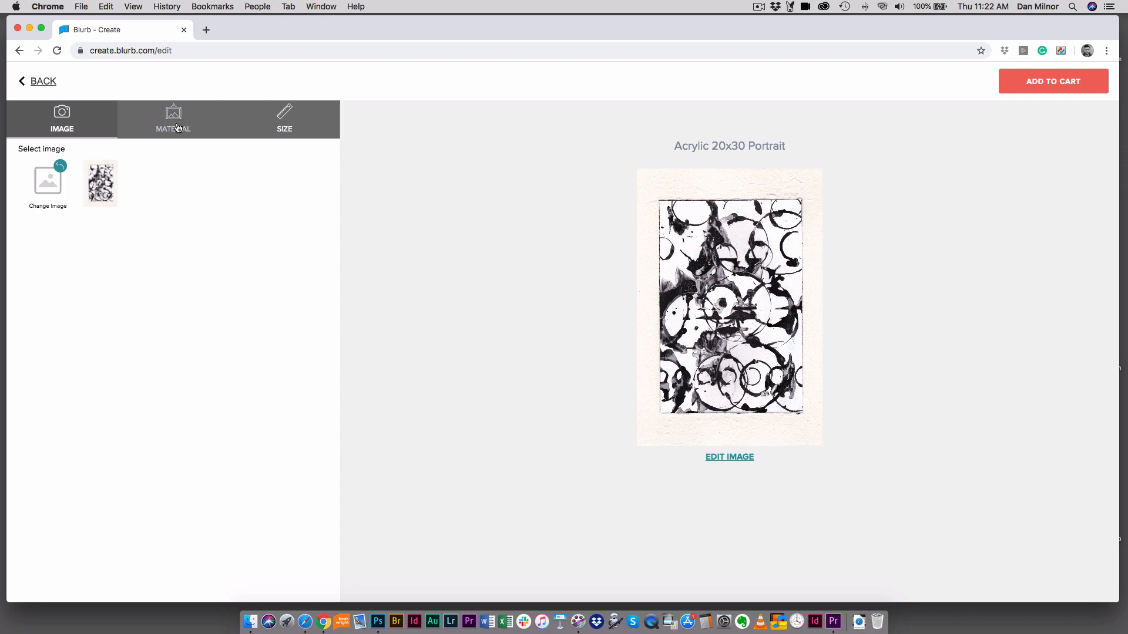
Step: Preview the print as Canvas, then Metal, settle on Canvas and show the material comparison
{"action": "left_click", "coordinate": [172, 119]}
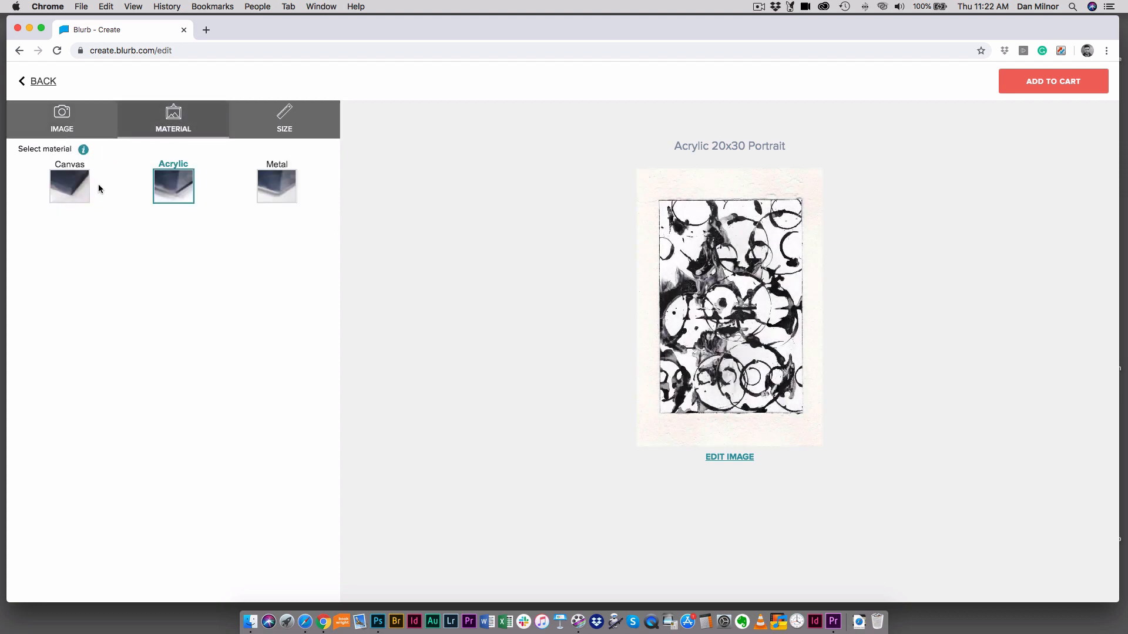
{"action": "left_click", "coordinate": [70, 186]}
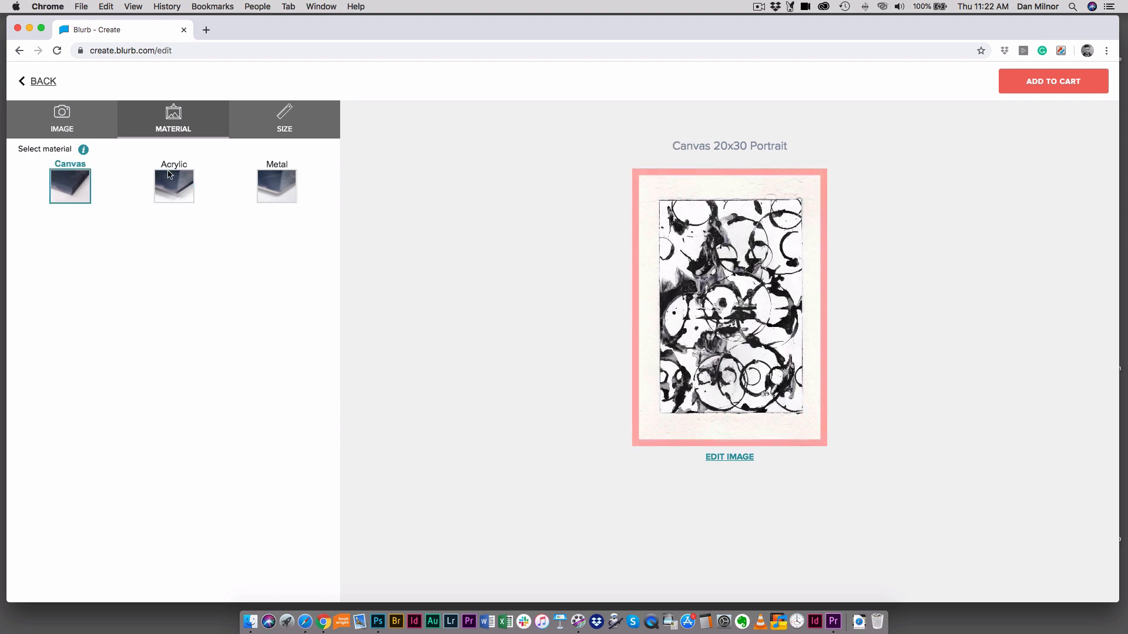
{"action": "left_click", "coordinate": [276, 185]}
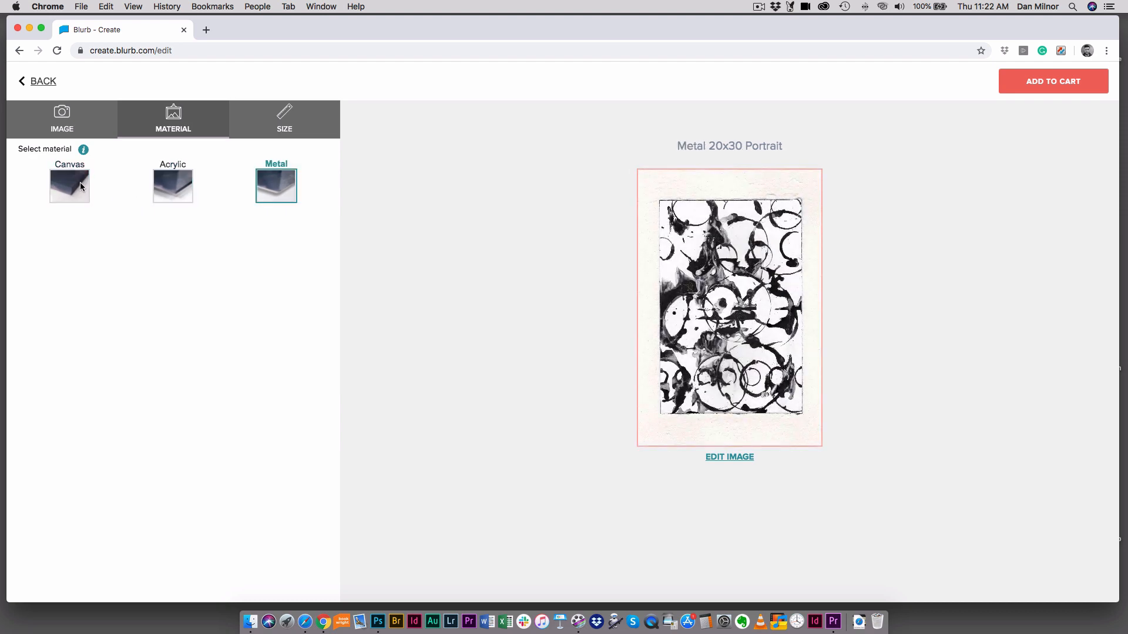
{"action": "left_click", "coordinate": [70, 184]}
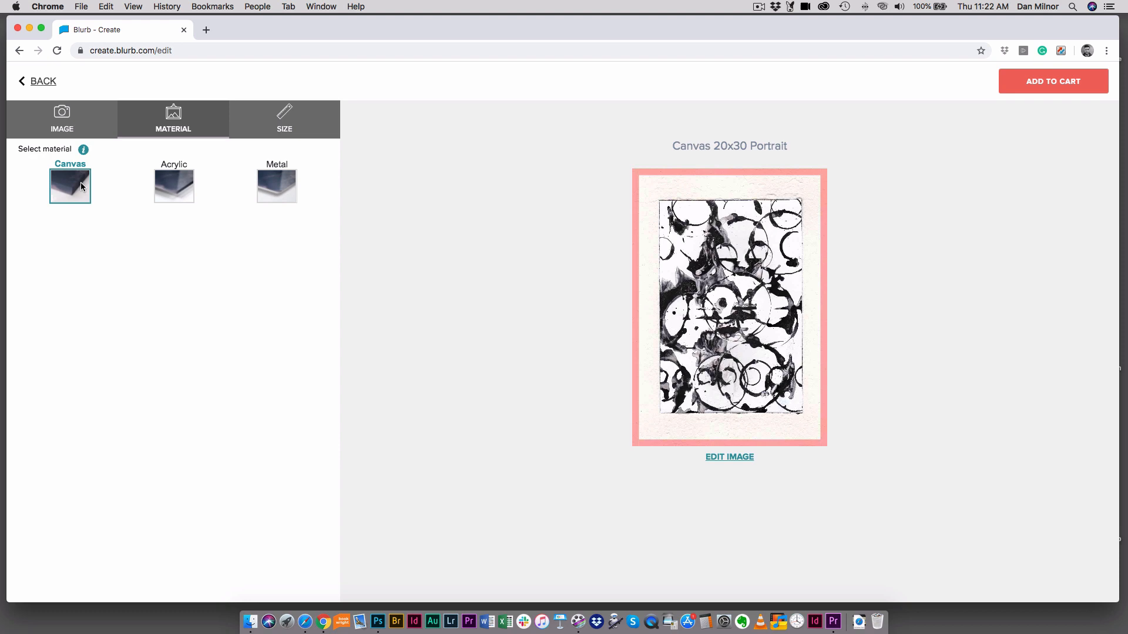
{"action": "mouse_move", "coordinate": [83, 158]}
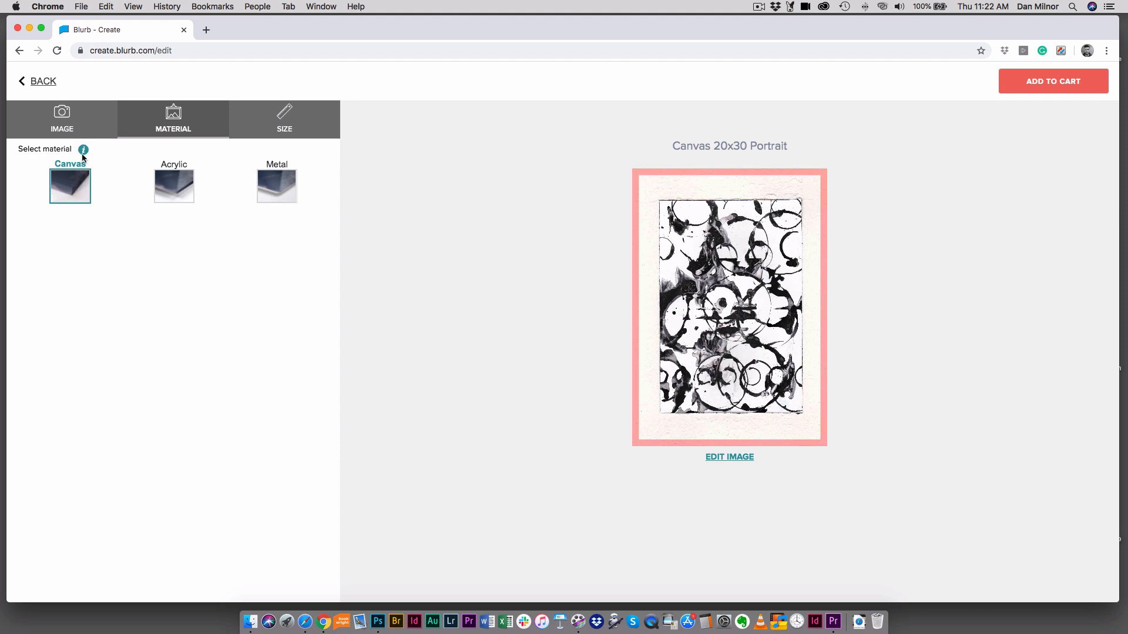
{"action": "mouse_move", "coordinate": [84, 149]}
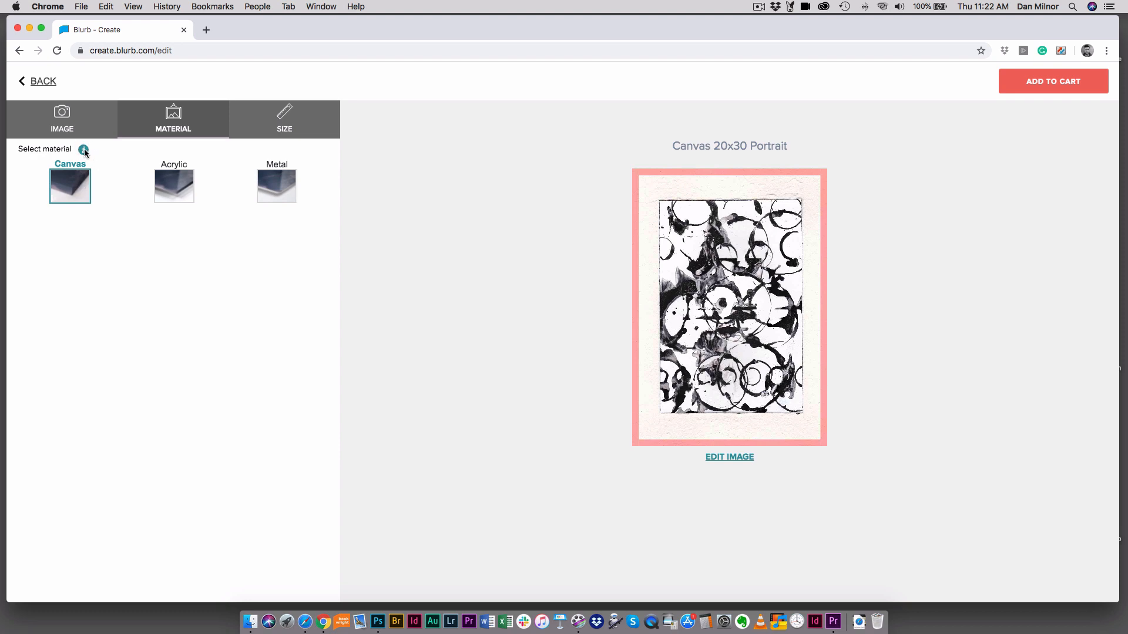
{"action": "left_click", "coordinate": [84, 149]}
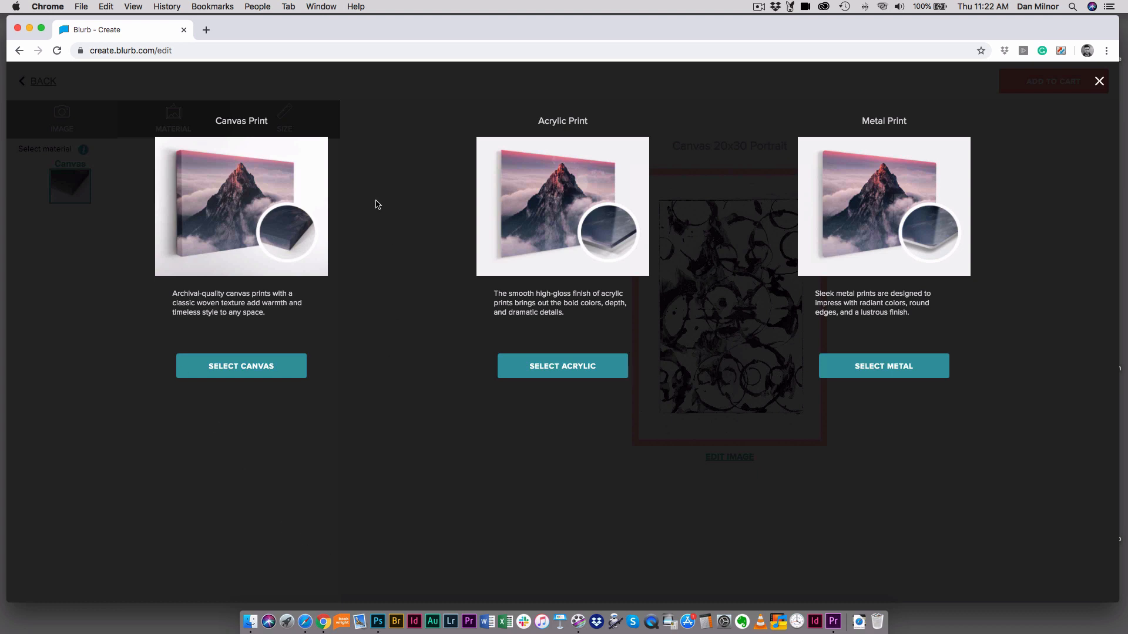
{"action": "mouse_move", "coordinate": [845, 154]}
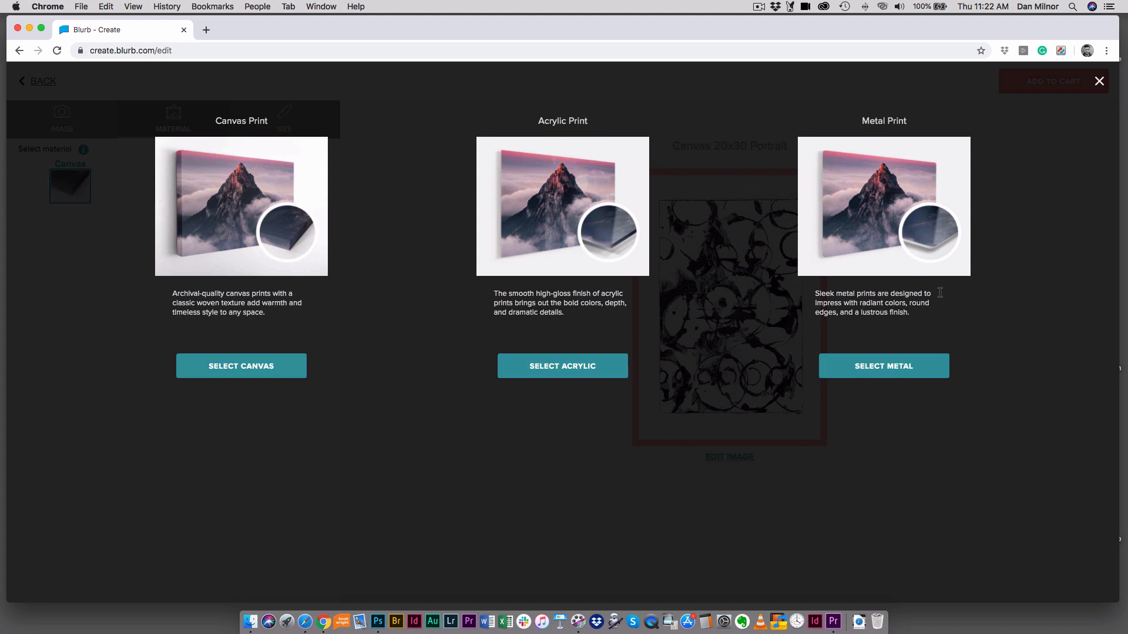
{"action": "mouse_move", "coordinate": [283, 312]}
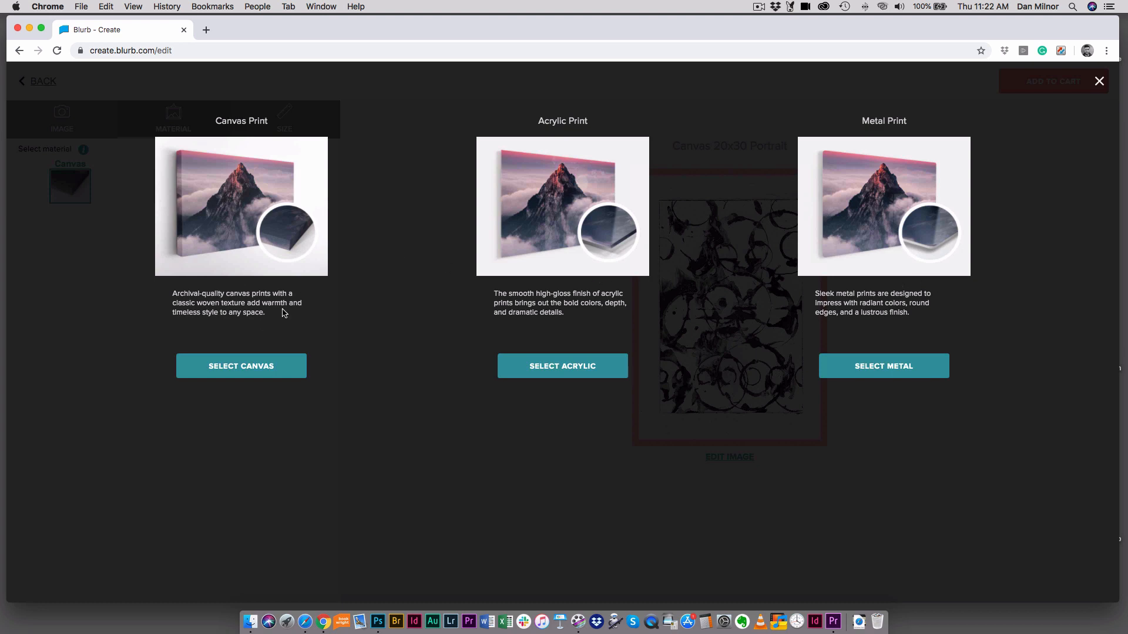
{"action": "mouse_move", "coordinate": [787, 184]}
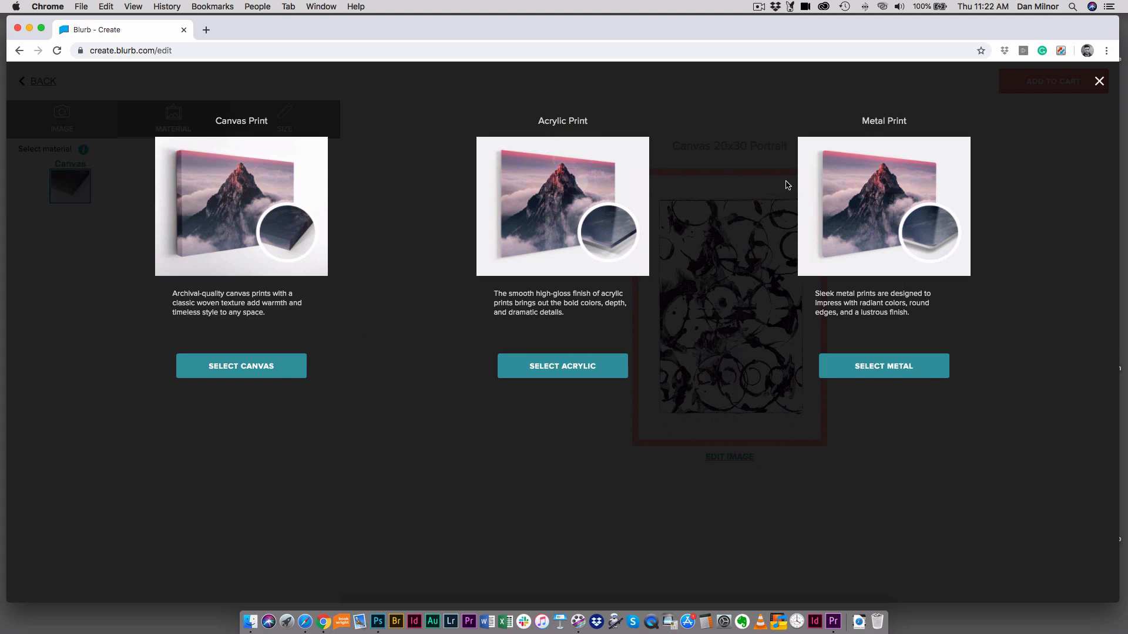
Step: Close the material comparison and switch the print back to Acrylic
{"action": "left_click", "coordinate": [241, 367]}
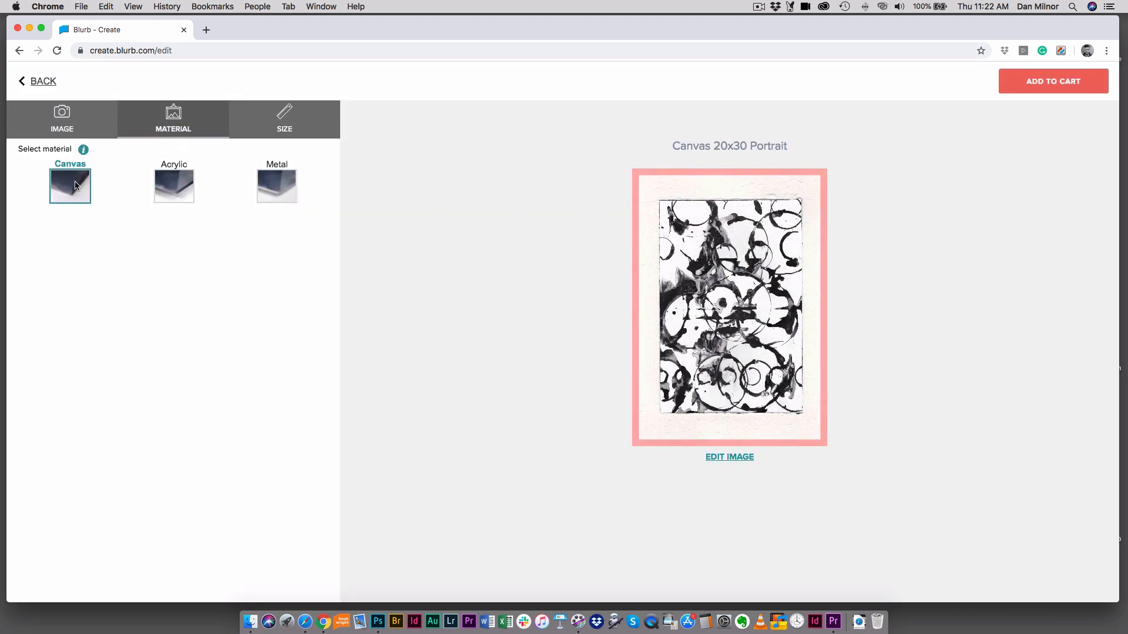
{"action": "left_click", "coordinate": [174, 185]}
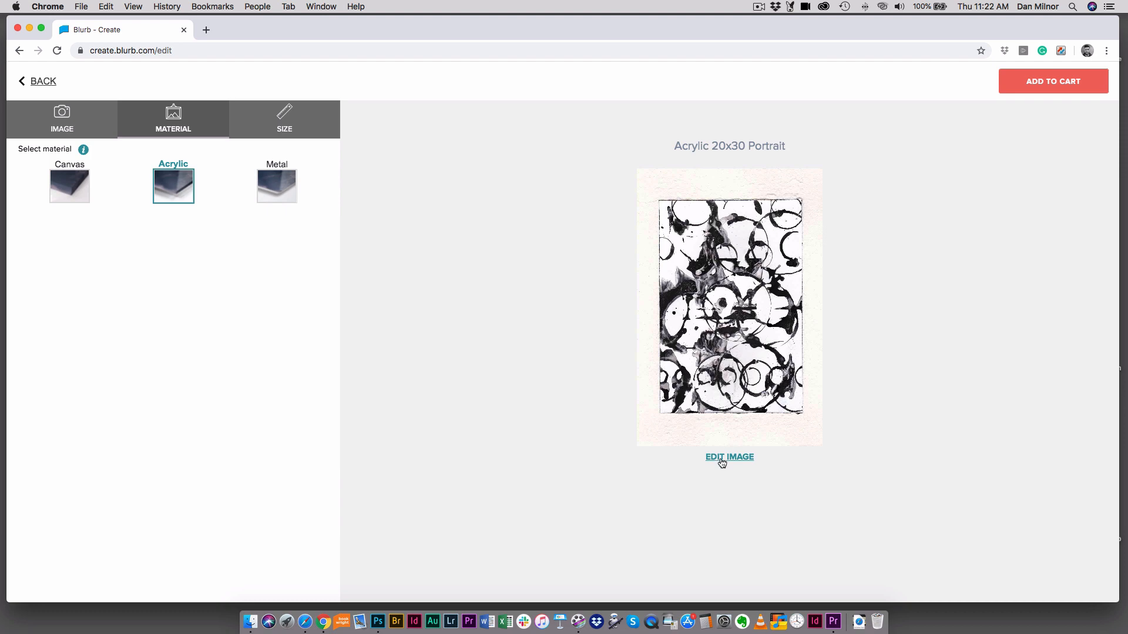
Step: Edit the artwork and apply the Fade filter to whiten the paper background
{"action": "left_click", "coordinate": [728, 457]}
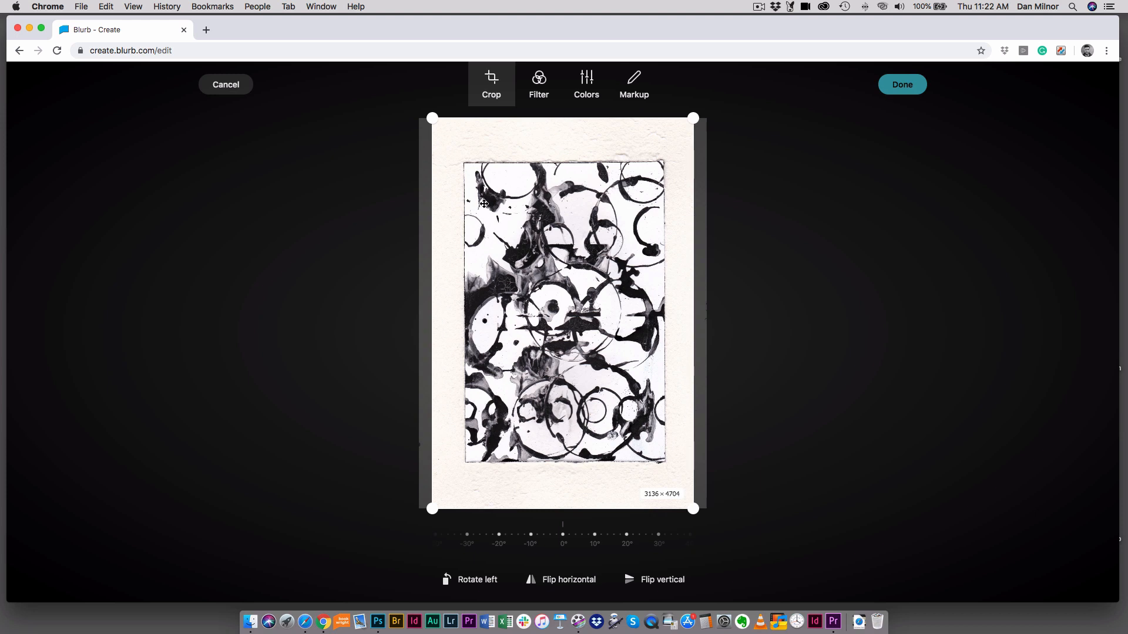
{"action": "mouse_move", "coordinate": [437, 91]}
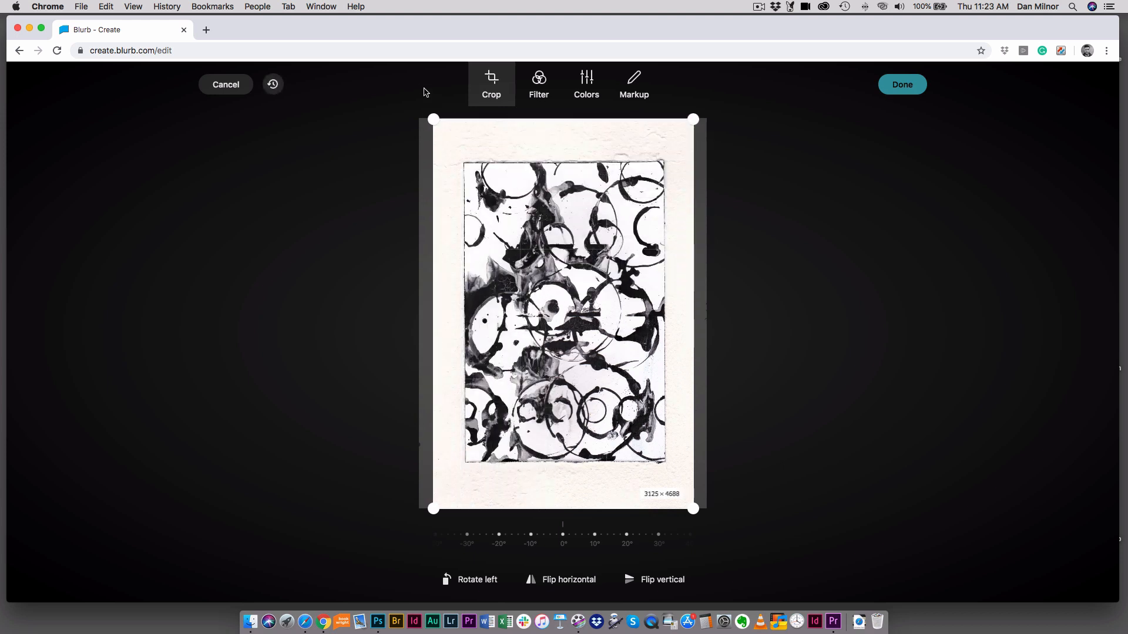
{"action": "left_click", "coordinate": [538, 83]}
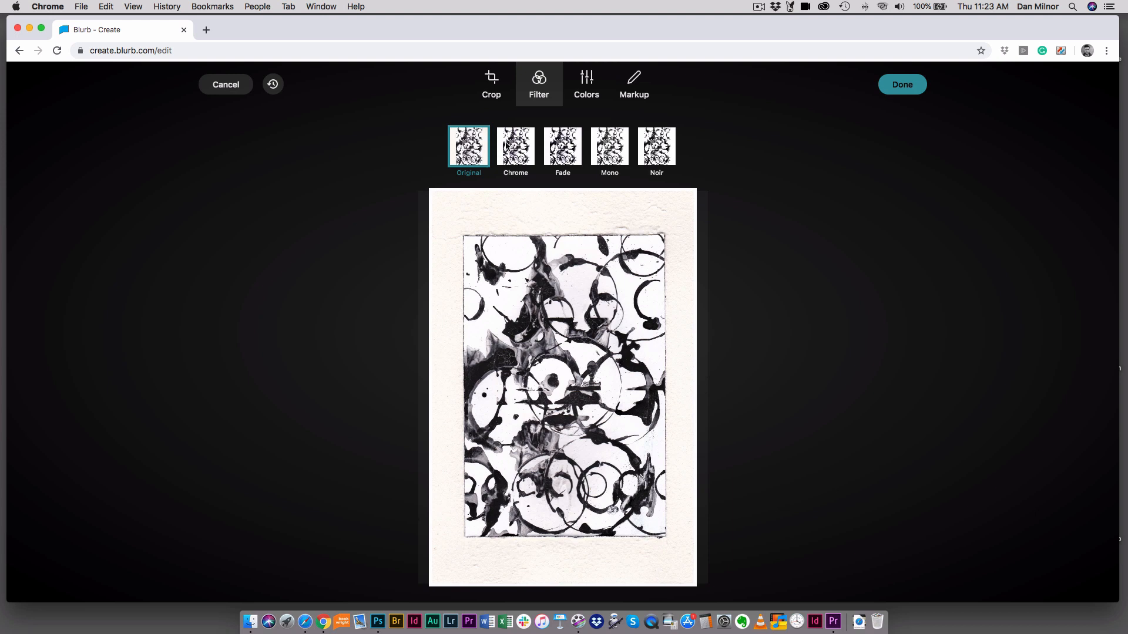
{"action": "left_click", "coordinate": [563, 145]}
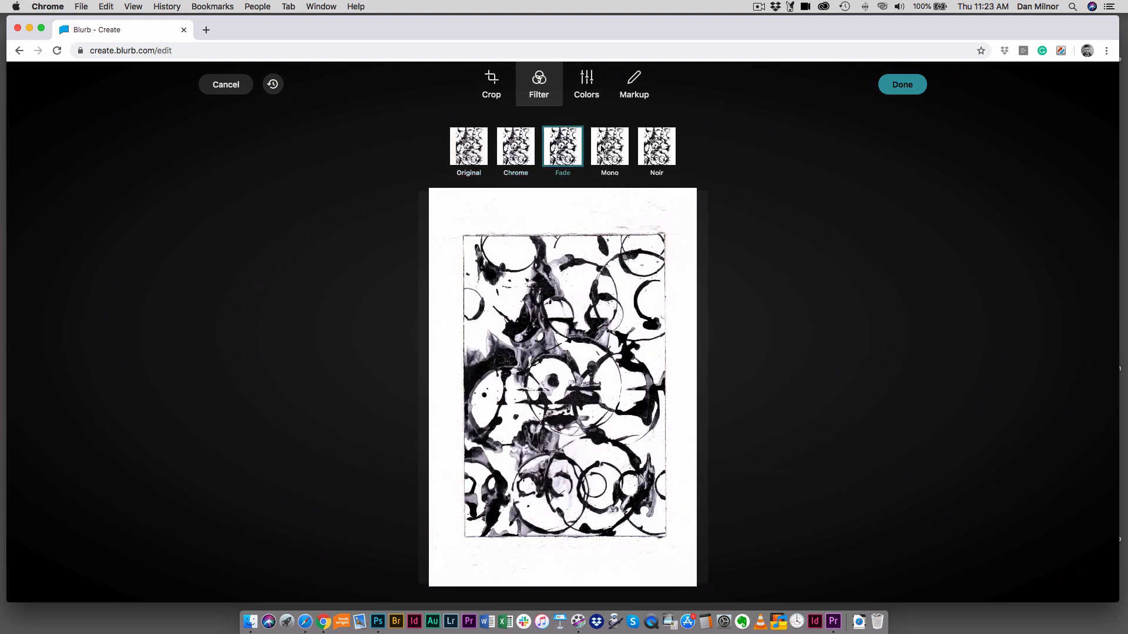
{"action": "left_click", "coordinate": [587, 85]}
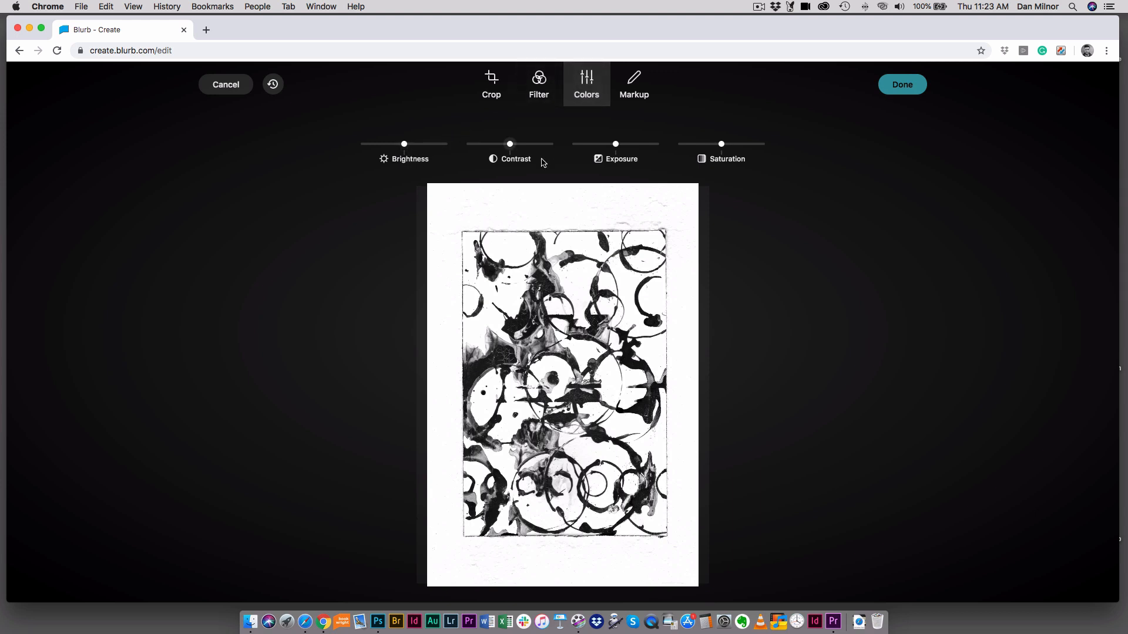
{"action": "mouse_move", "coordinate": [721, 143]}
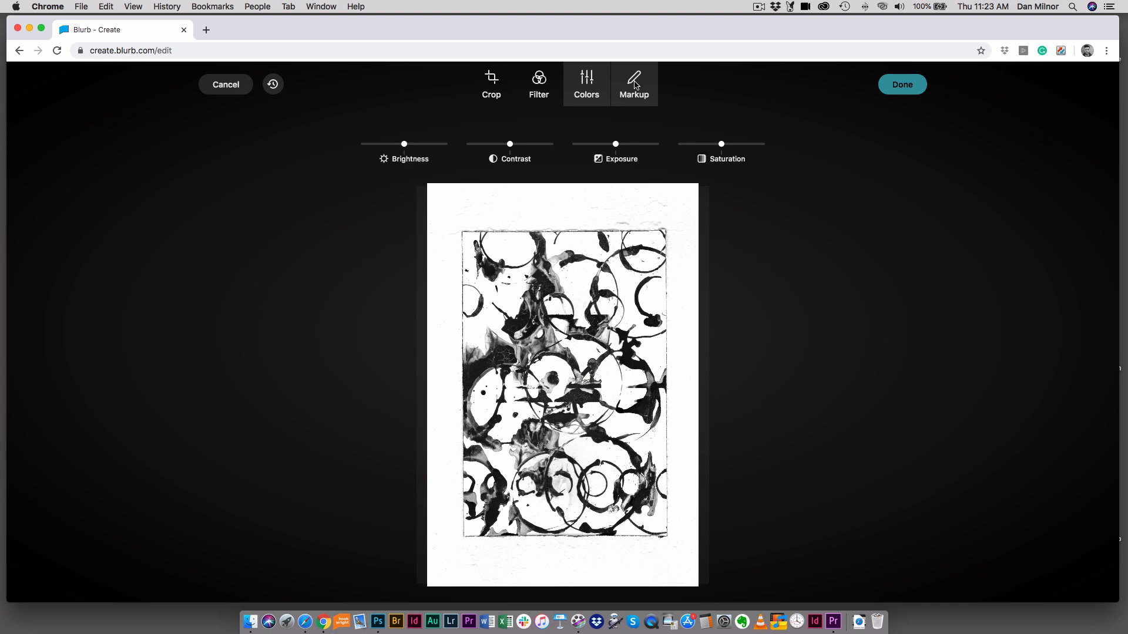
Step: Try freehand line, arrow and square markup on the artwork, then discard all markup
{"action": "left_click", "coordinate": [633, 85]}
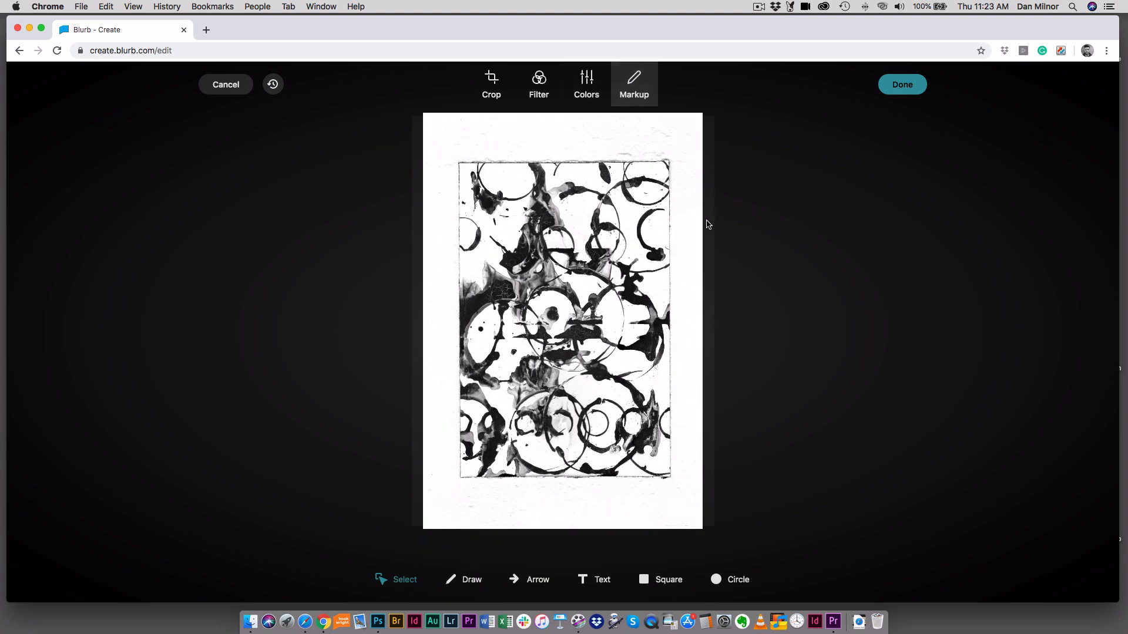
{"action": "mouse_move", "coordinate": [688, 258]}
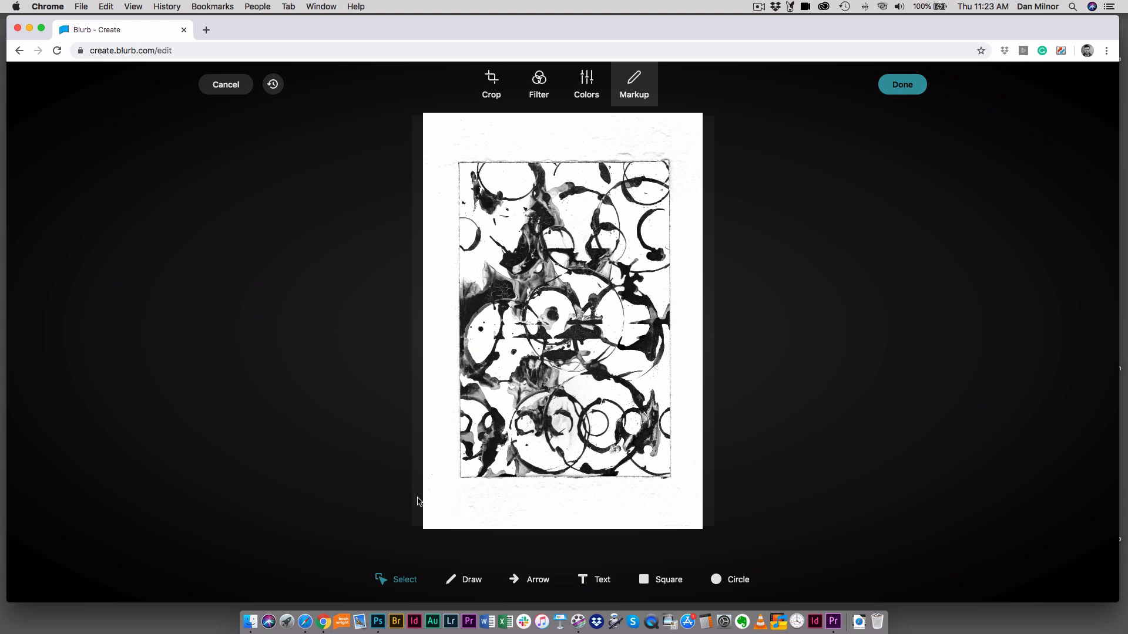
{"action": "left_click", "coordinate": [471, 579]}
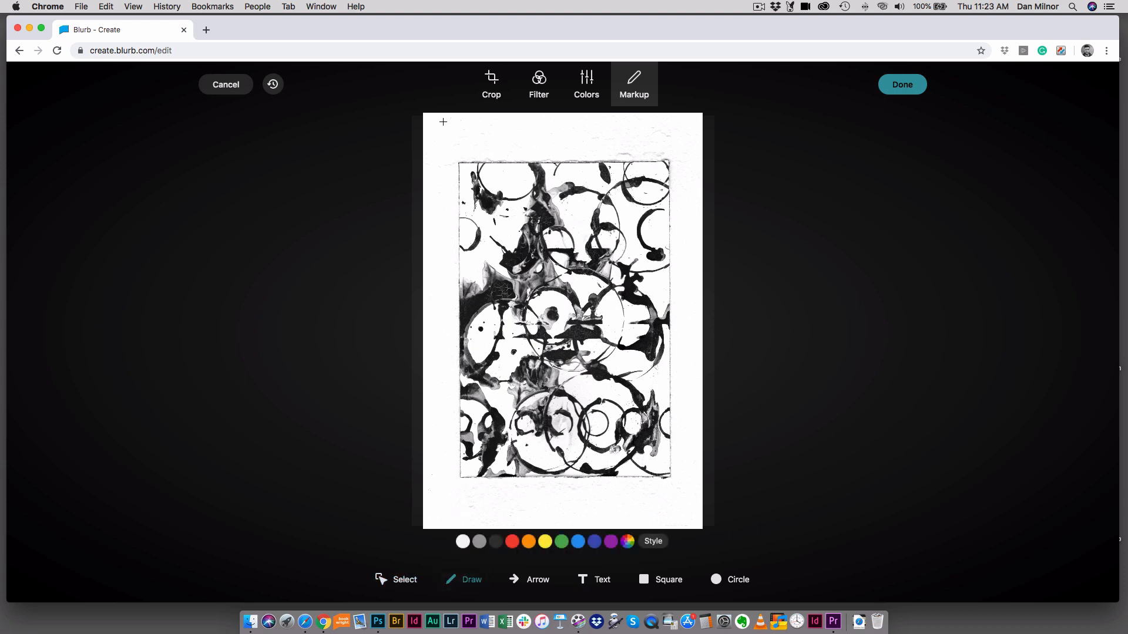
{"action": "left_click_drag", "start_coordinate": [443, 135], "coordinate": [690, 342]}
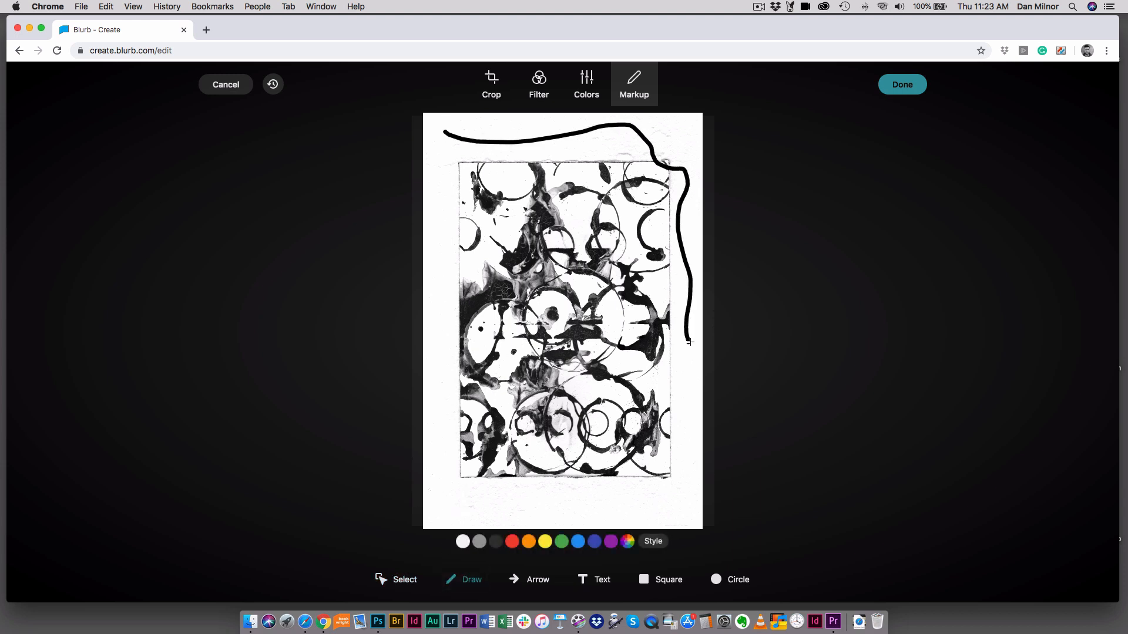
{"action": "left_click_drag", "start_coordinate": [494, 306], "coordinate": [632, 443]}
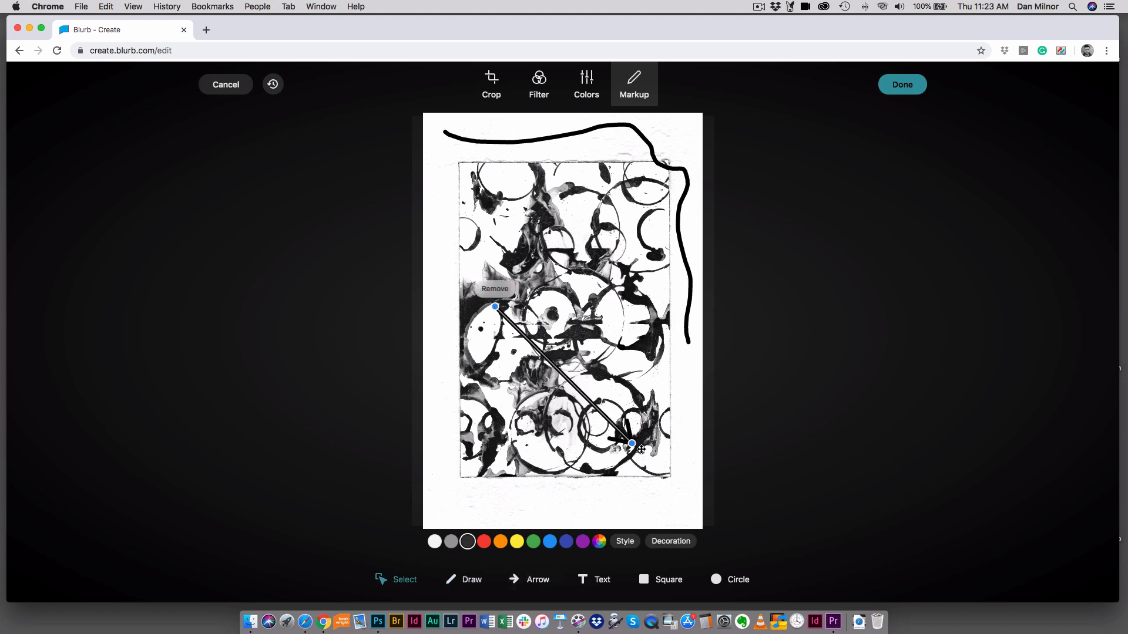
{"action": "left_click_drag", "start_coordinate": [632, 444], "coordinate": [688, 373]}
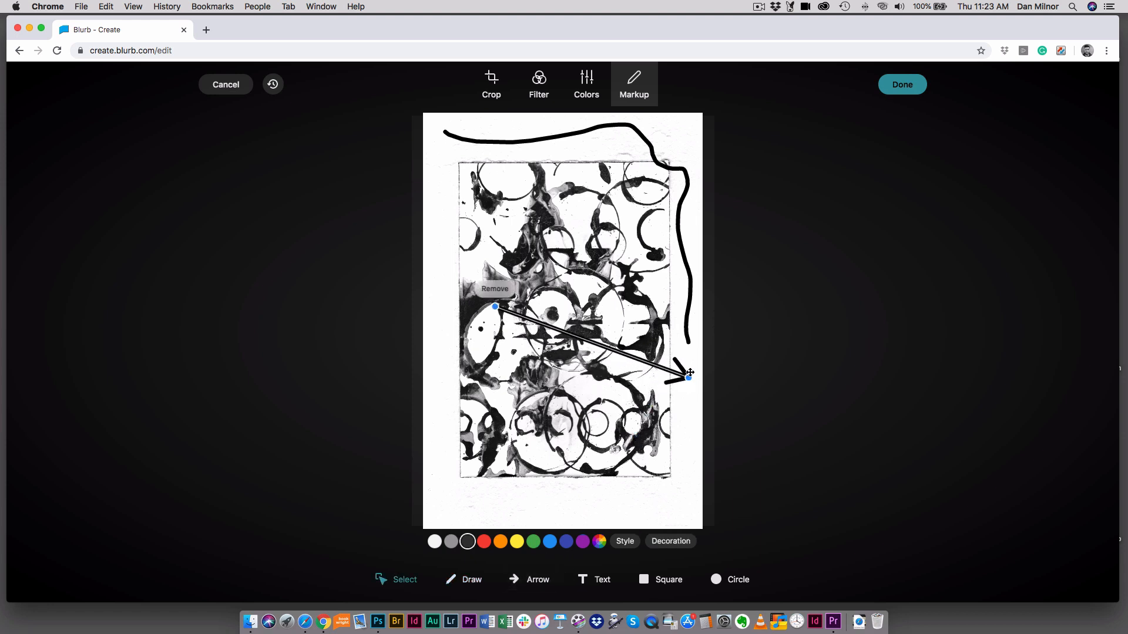
{"action": "left_click_drag", "start_coordinate": [688, 376], "coordinate": [692, 383]}
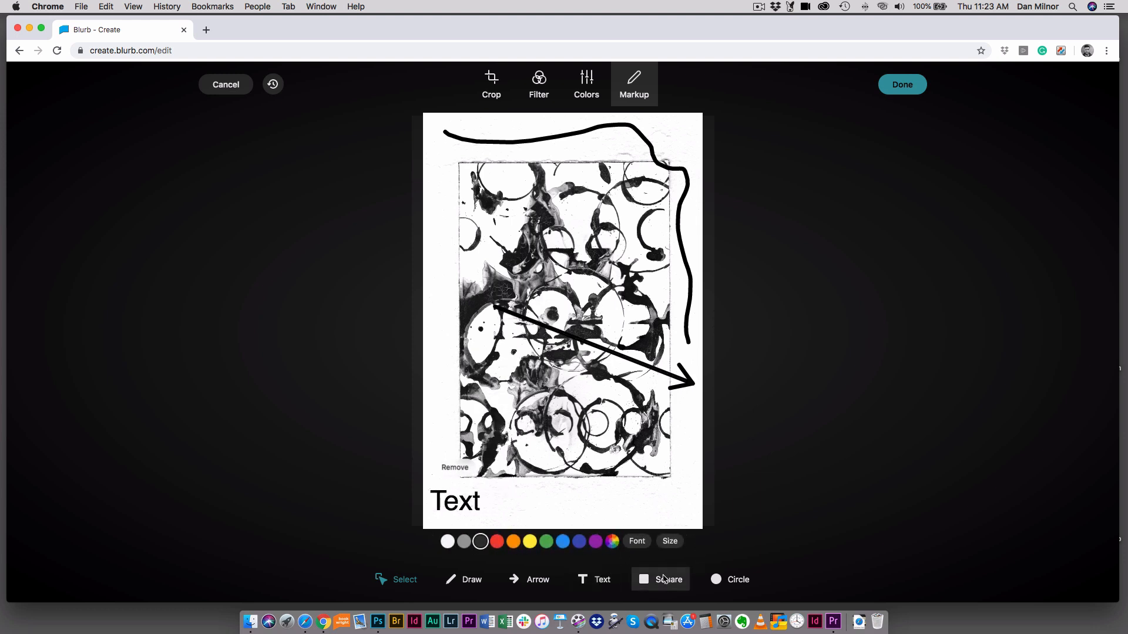
{"action": "left_click", "coordinate": [738, 579]}
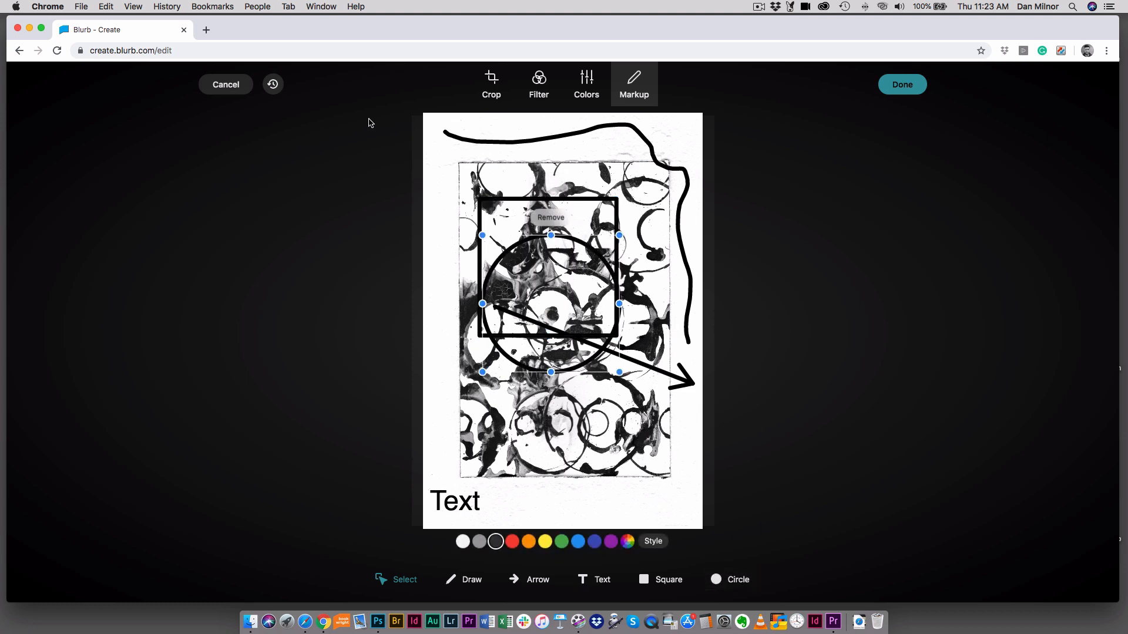
{"action": "left_click", "coordinate": [273, 84]}
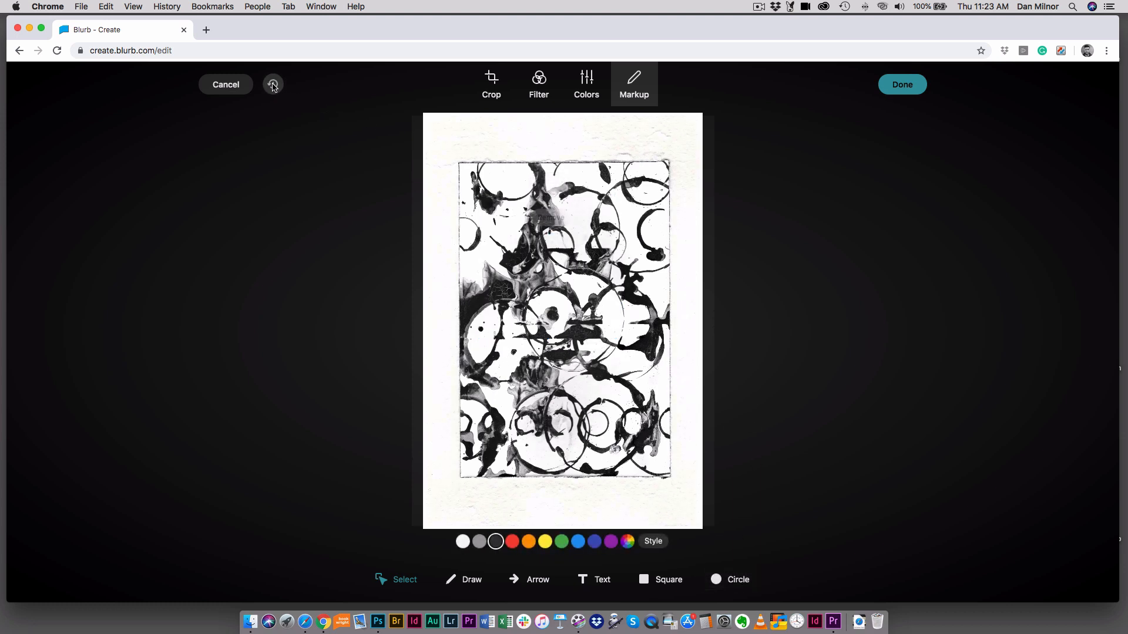
Step: Finish editing and return to the product page's size choices for the Acrylic print
{"action": "left_click", "coordinate": [901, 85]}
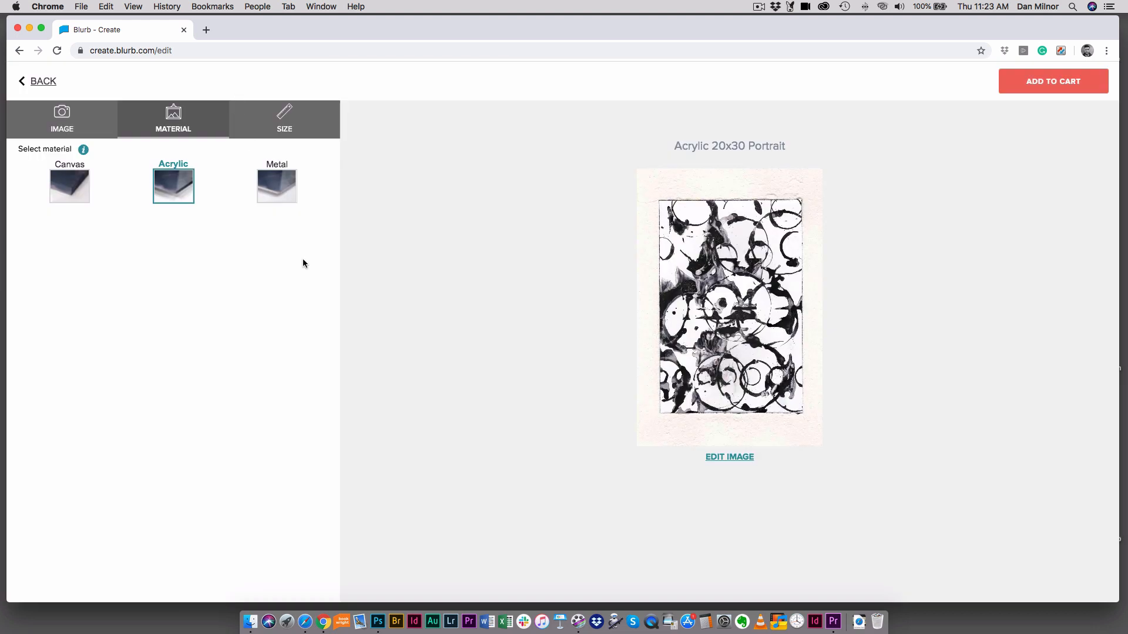
{"action": "left_click", "coordinate": [61, 119]}
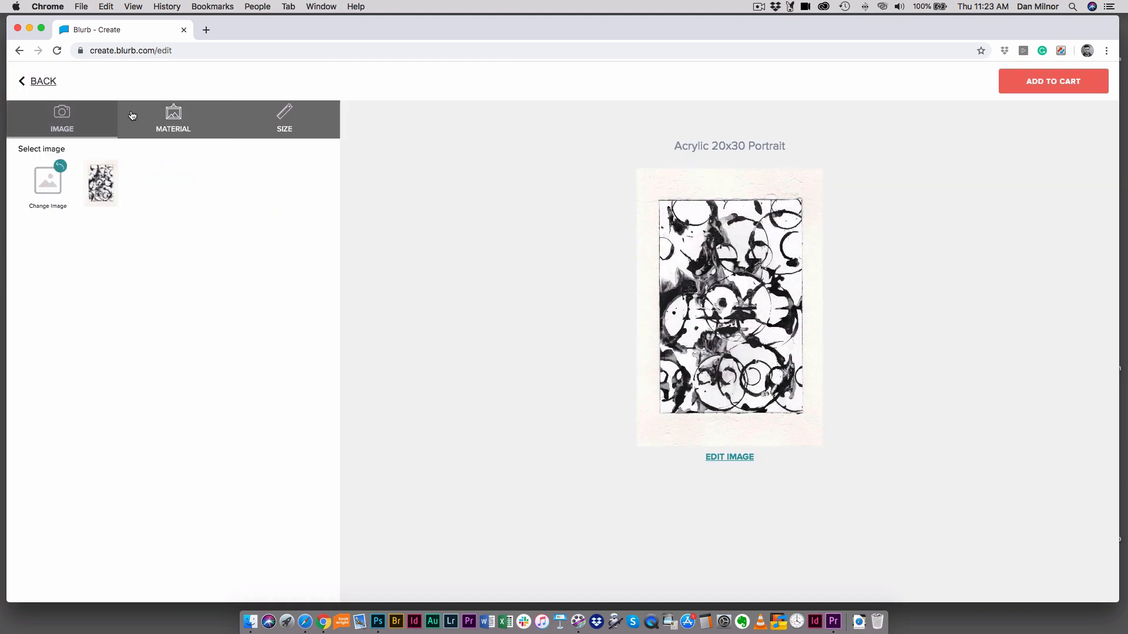
{"action": "left_click", "coordinate": [173, 119]}
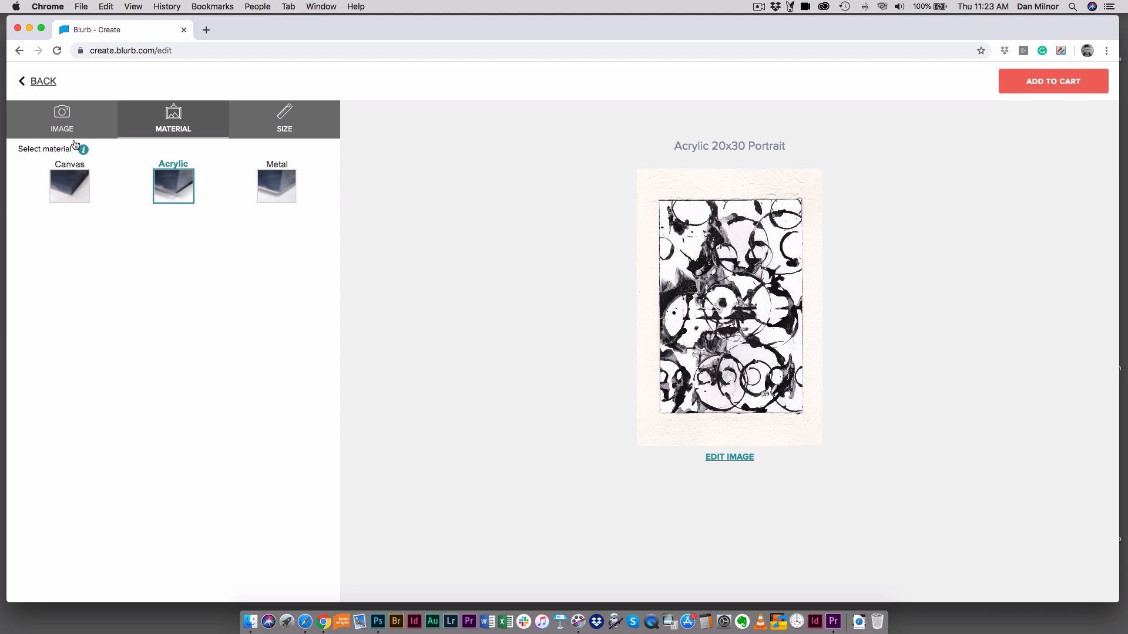
{"action": "mouse_move", "coordinate": [493, 283]}
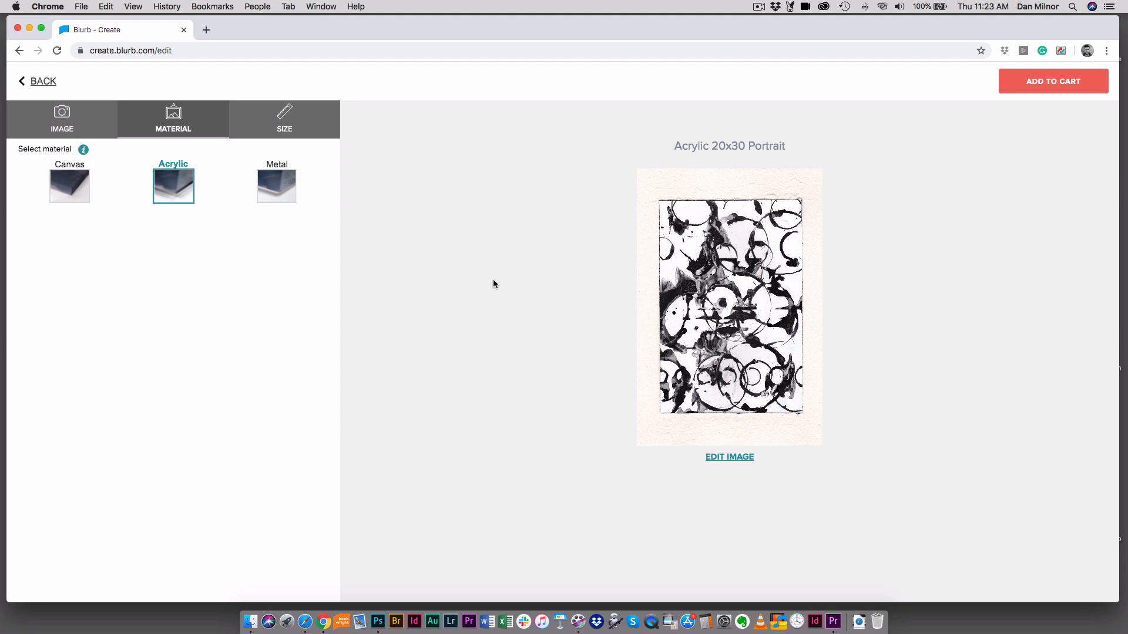
{"action": "left_click", "coordinate": [283, 119]}
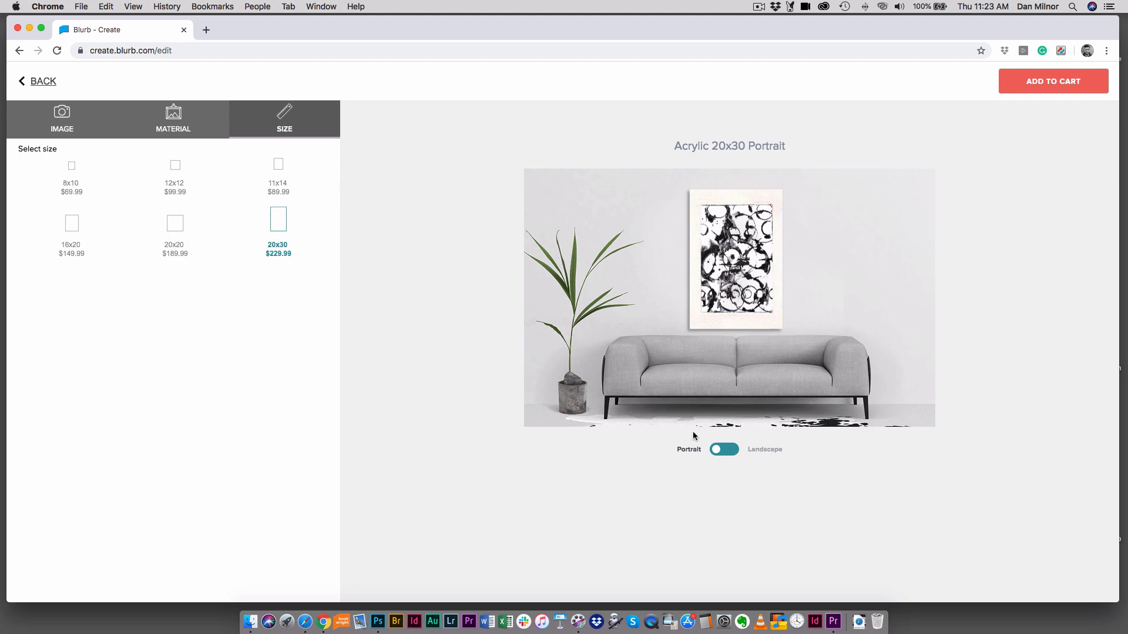
Step: Keep Portrait, preview 11x14, 12x12 and 8x10 sizes, then choose 16x20 at $149.99
{"action": "left_click", "coordinate": [724, 449]}
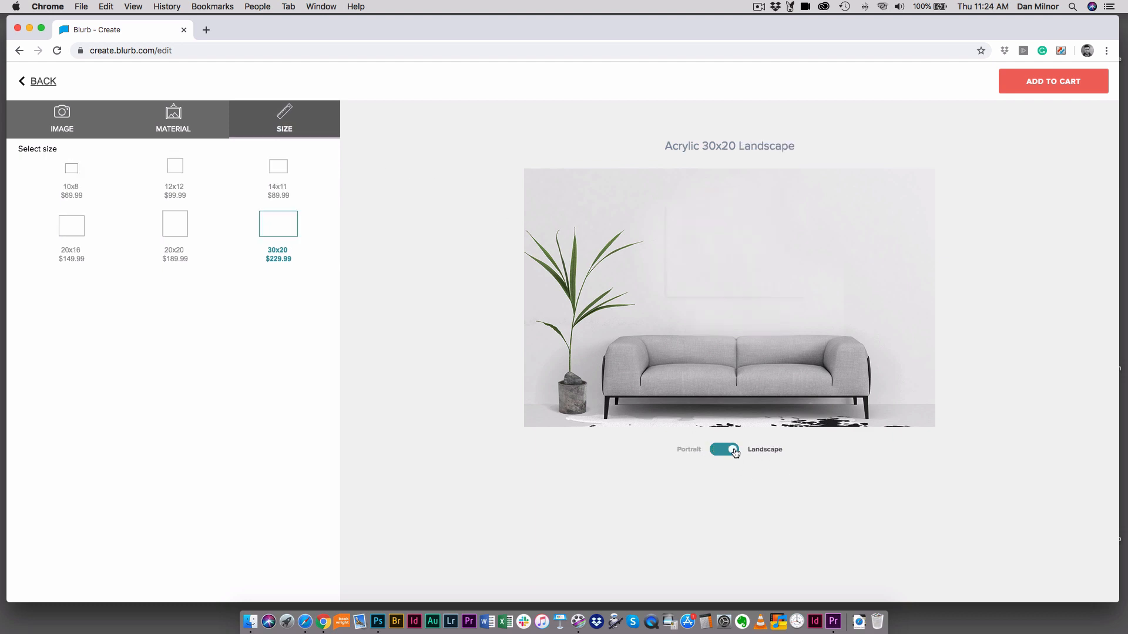
{"action": "left_click", "coordinate": [725, 449]}
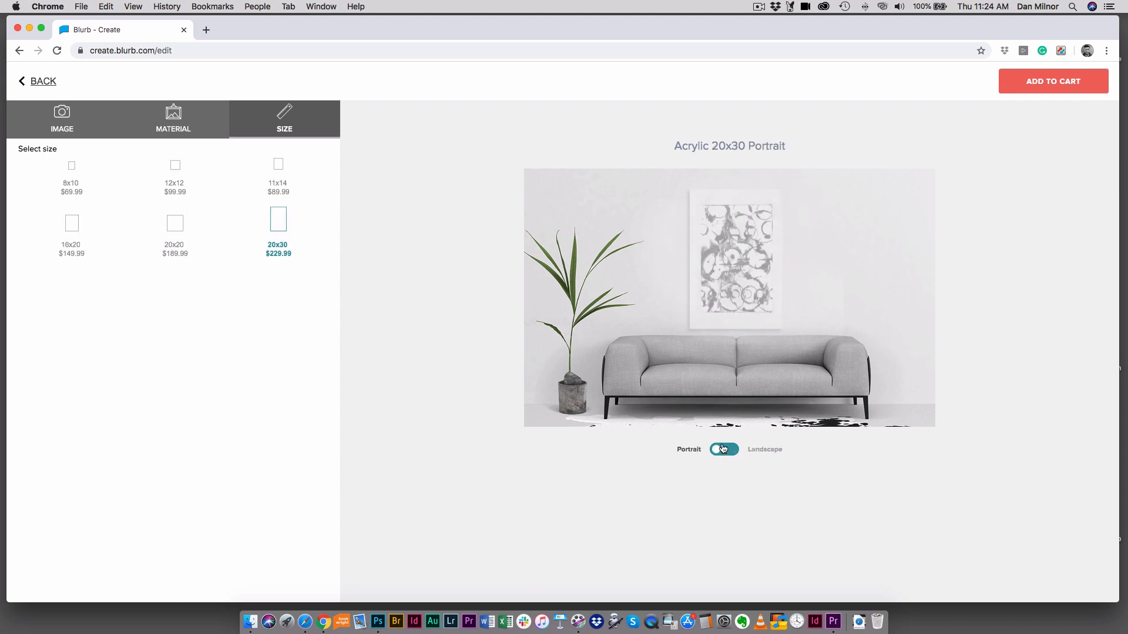
{"action": "left_click", "coordinate": [279, 165]}
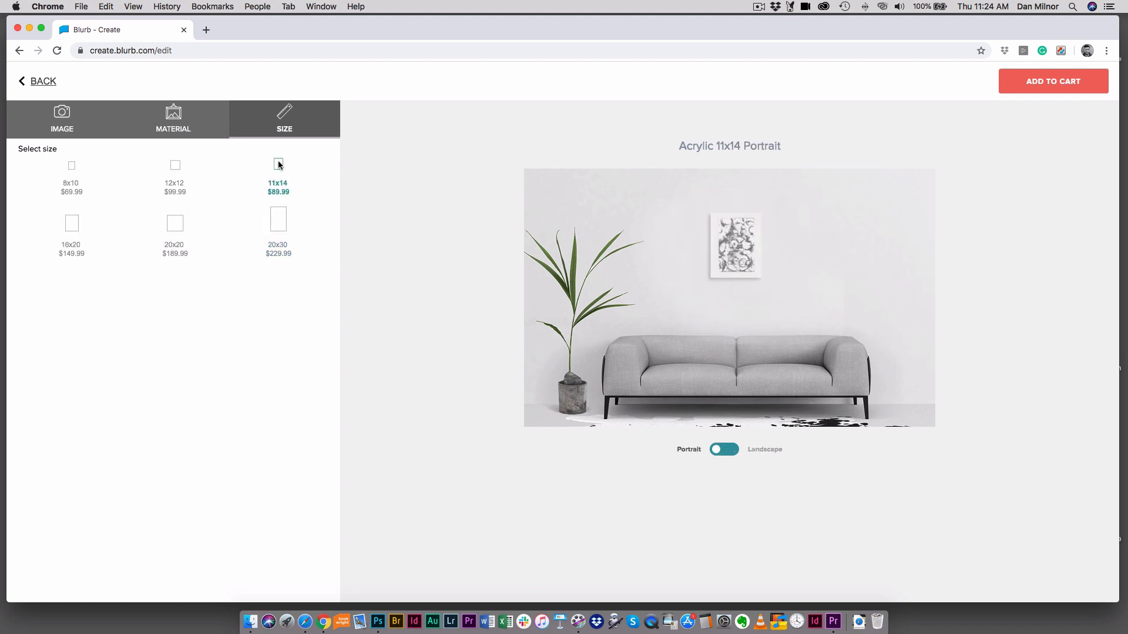
{"action": "left_click", "coordinate": [174, 173]}
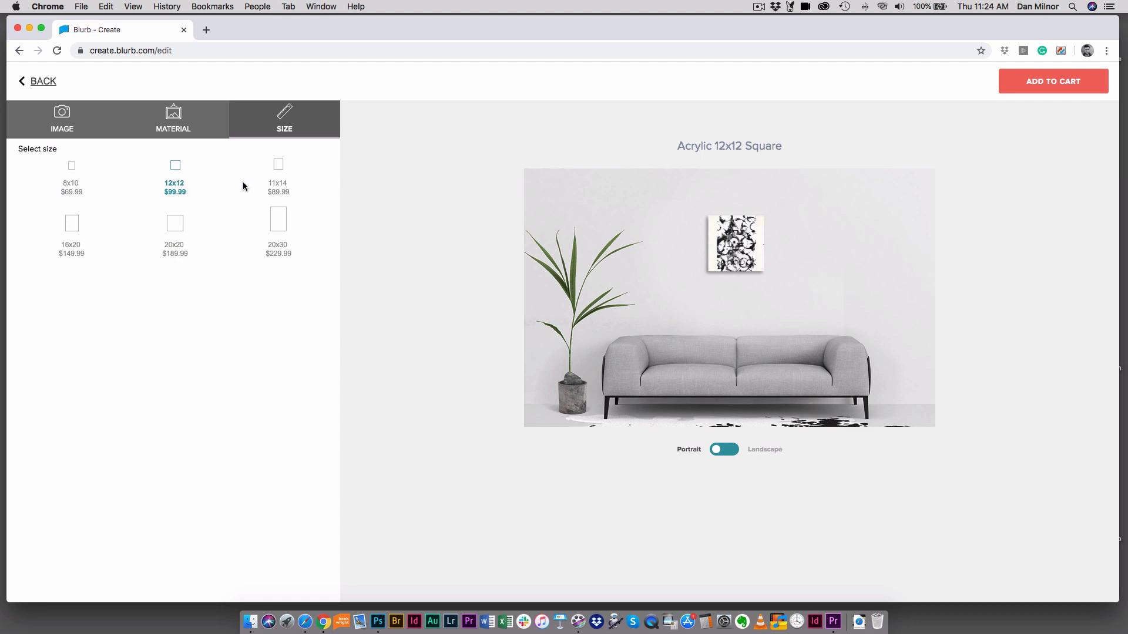
{"action": "left_click", "coordinate": [277, 177]}
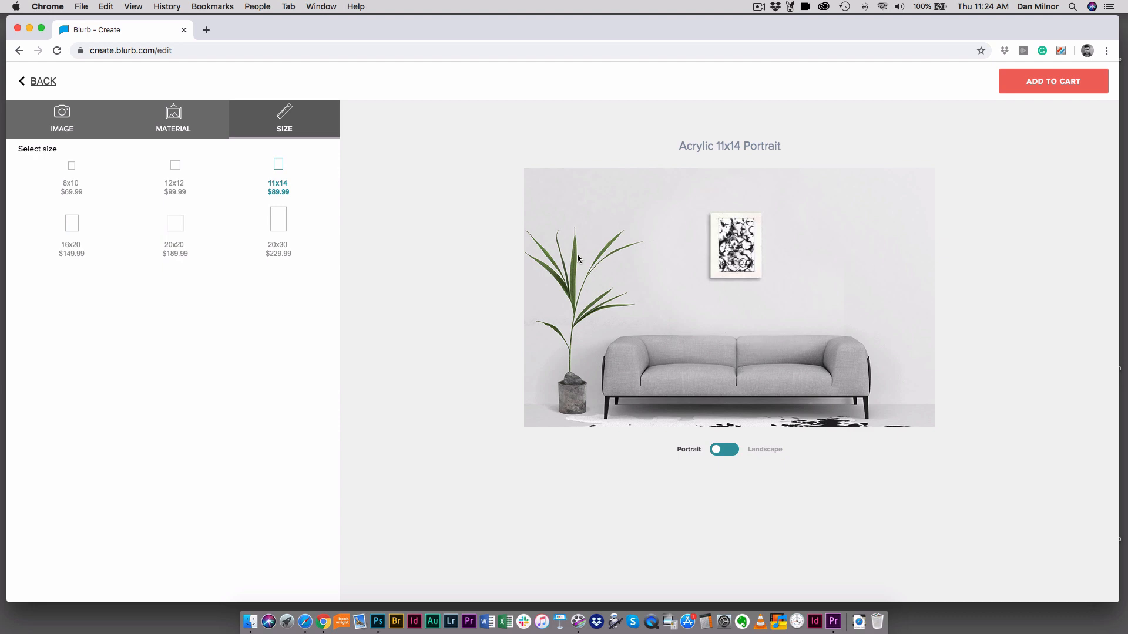
{"action": "mouse_move", "coordinate": [790, 233]}
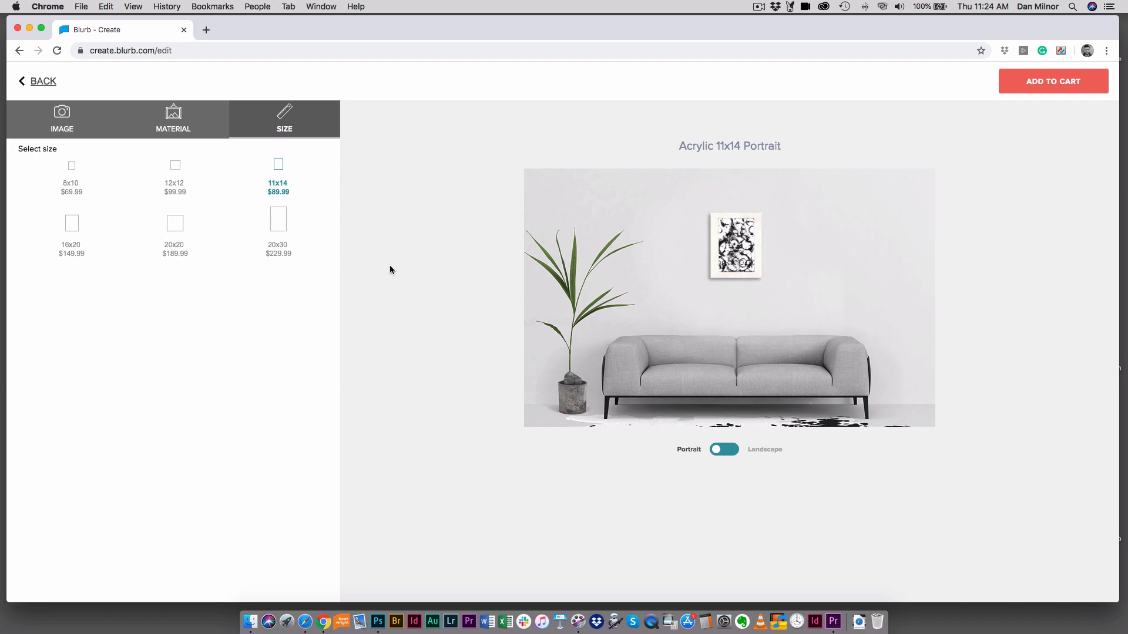
{"action": "mouse_move", "coordinate": [356, 219]}
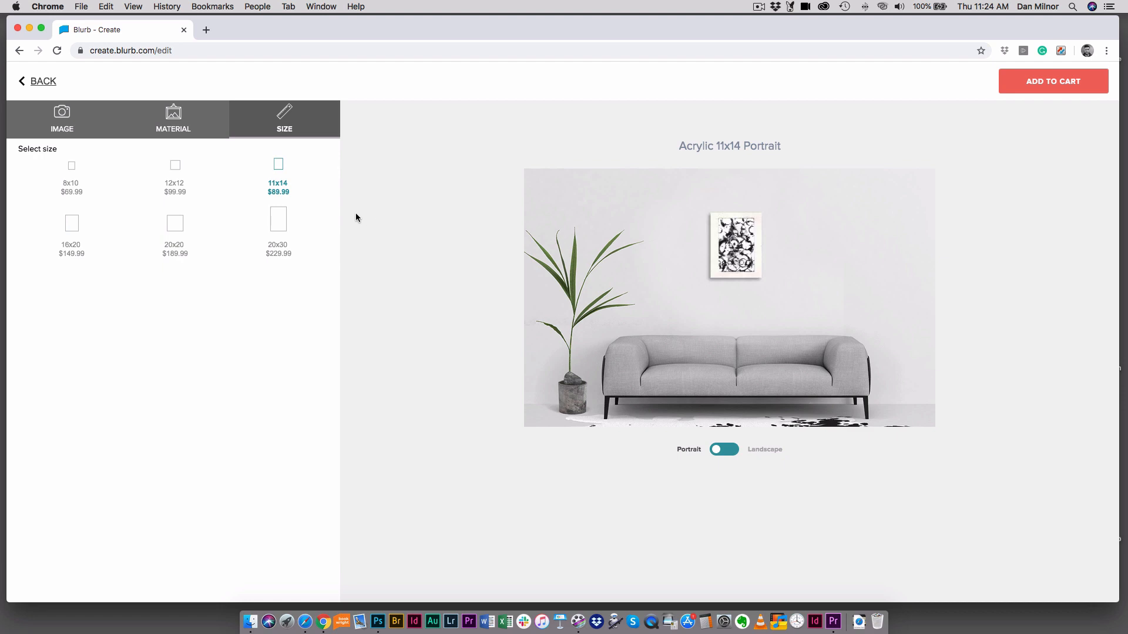
{"action": "left_click", "coordinate": [72, 176]}
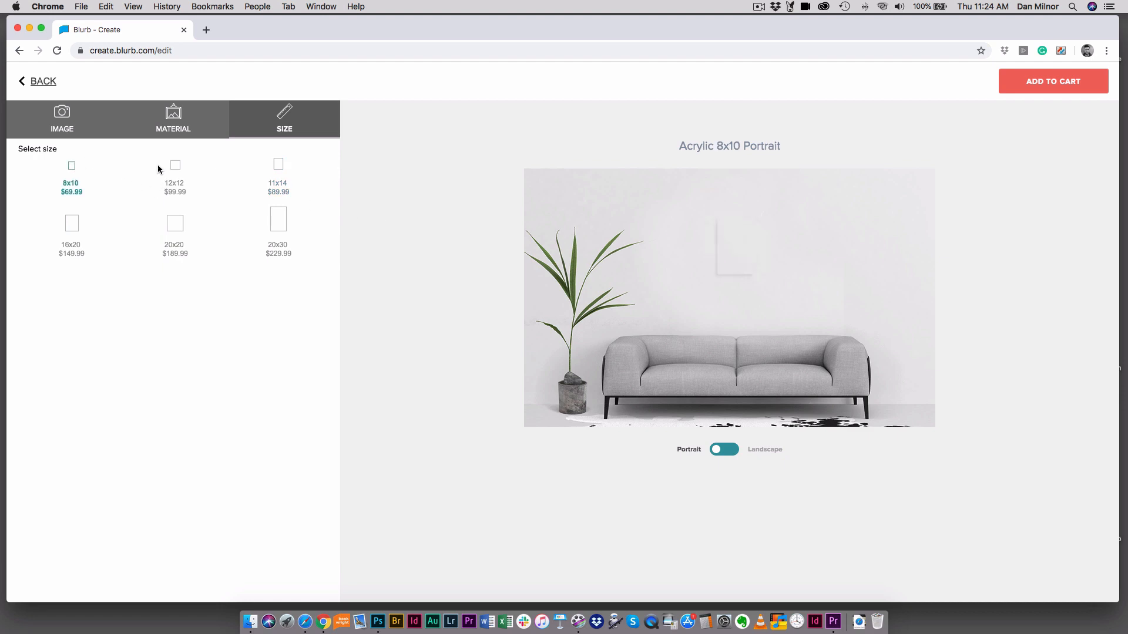
{"action": "left_click", "coordinate": [277, 165]}
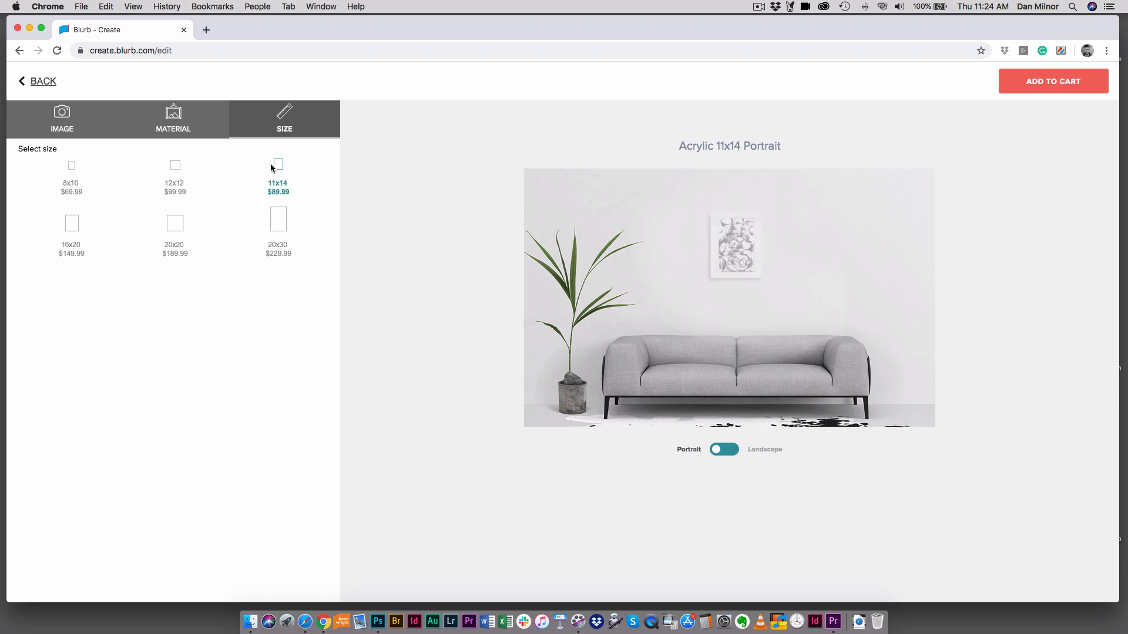
{"action": "left_click", "coordinate": [70, 224]}
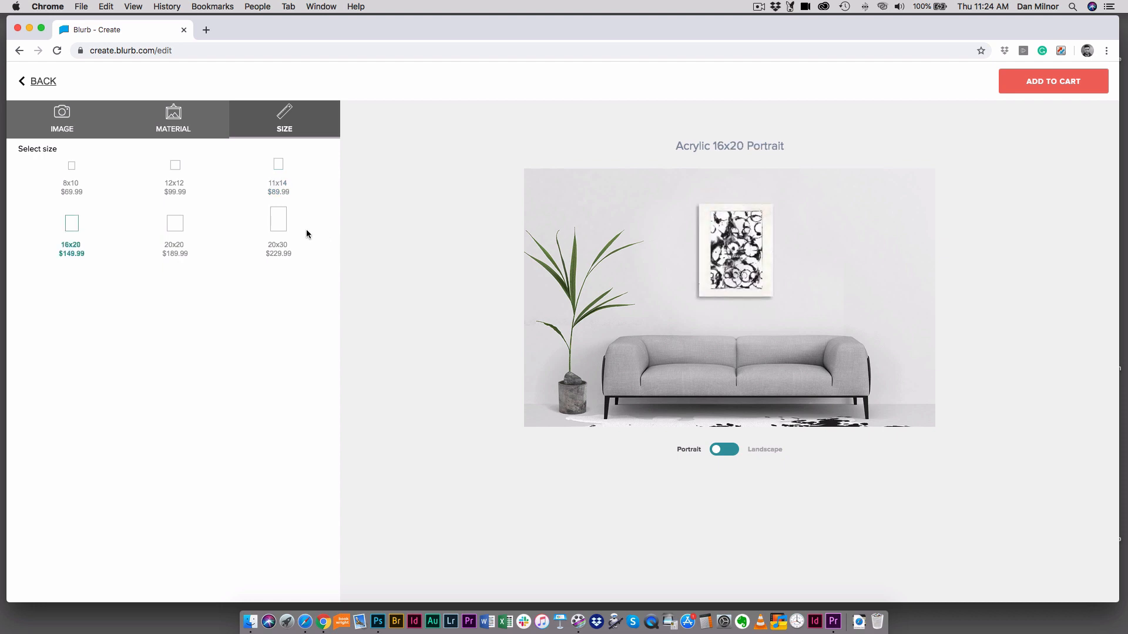
{"action": "mouse_move", "coordinate": [386, 87]}
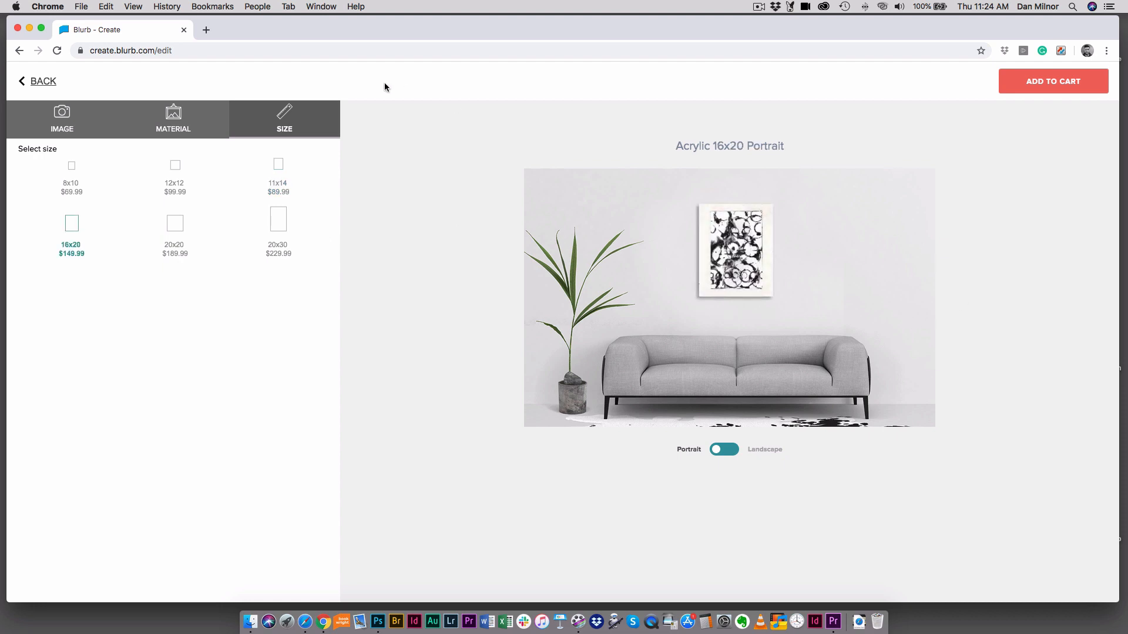
{"action": "mouse_move", "coordinate": [766, 334]}
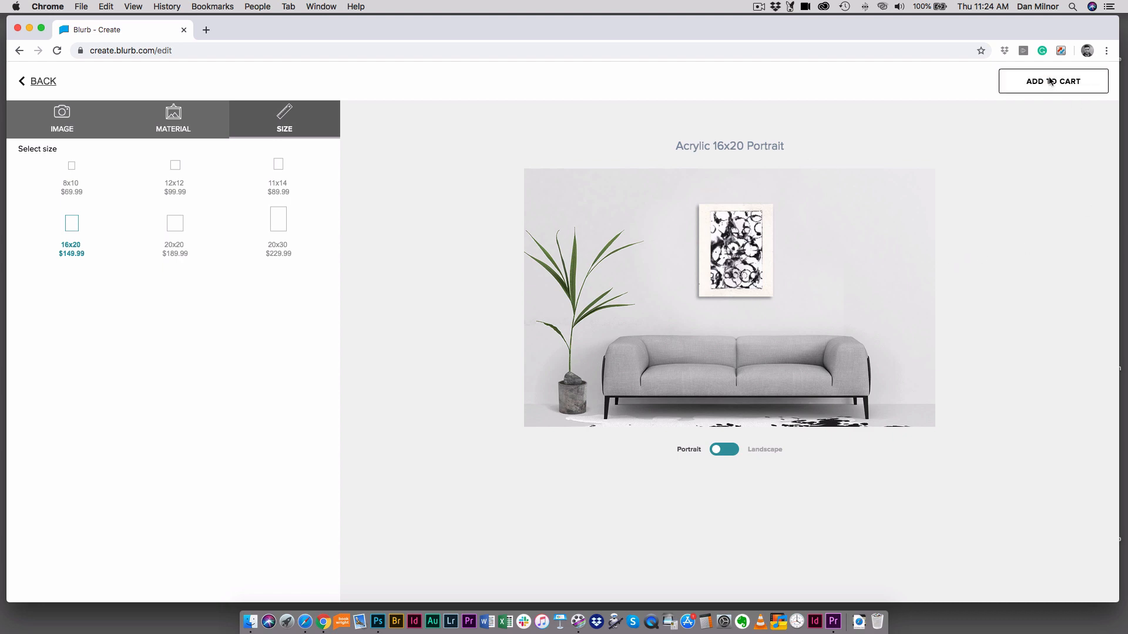
Step: Add the Acrylic 16x20 Portrait print to the cart, subtotal US $149.99
{"action": "left_click", "coordinate": [1051, 82]}
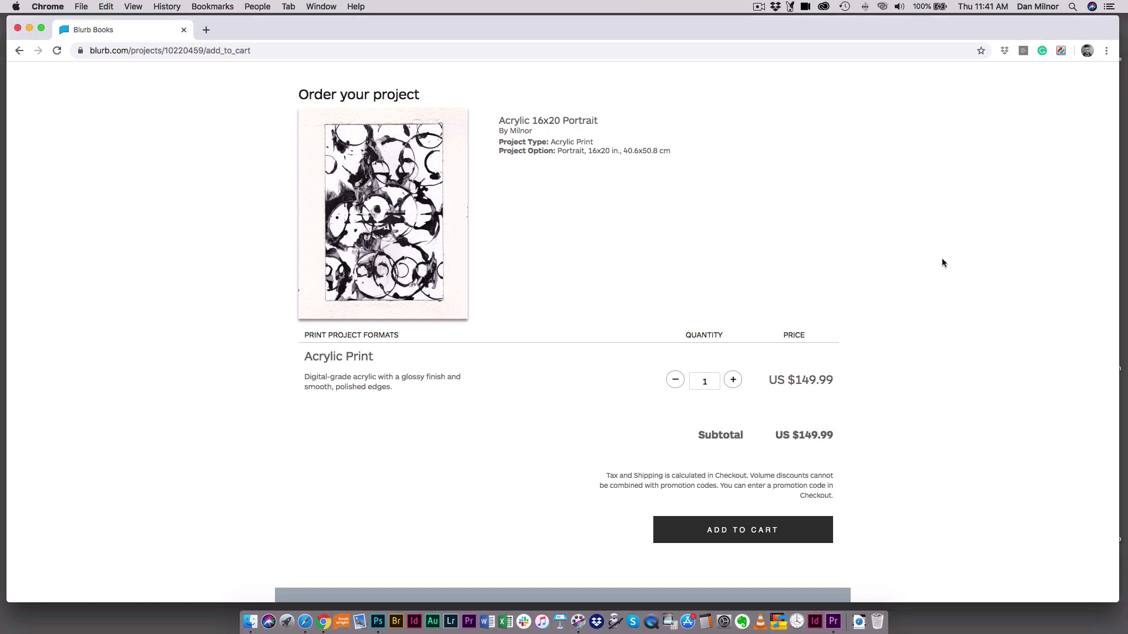
{"action": "mouse_move", "coordinate": [970, 264]}
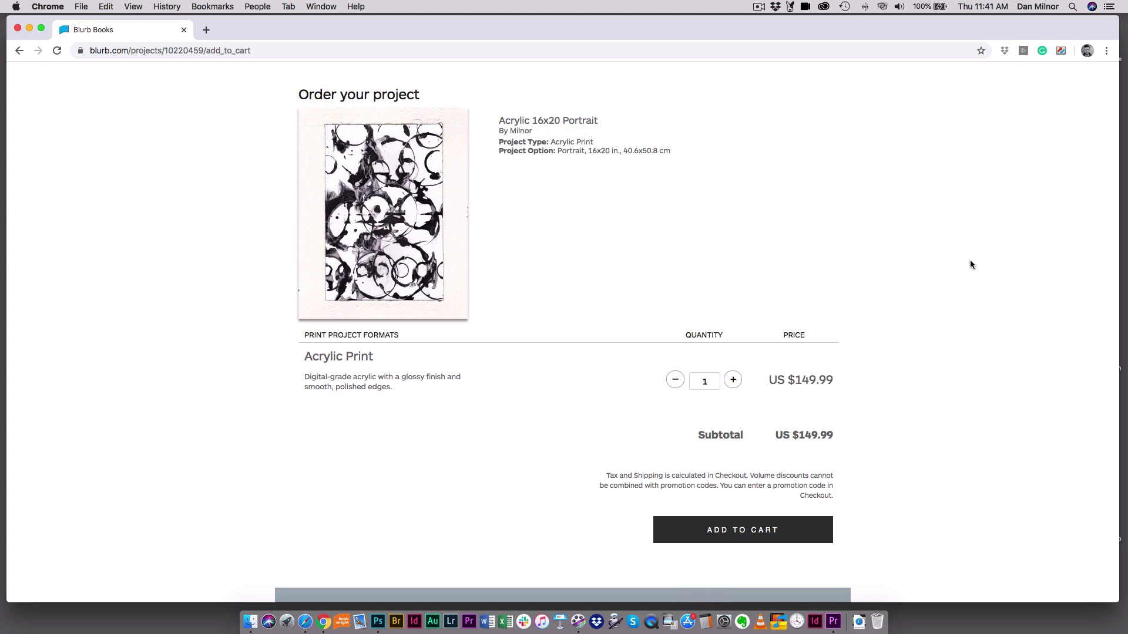